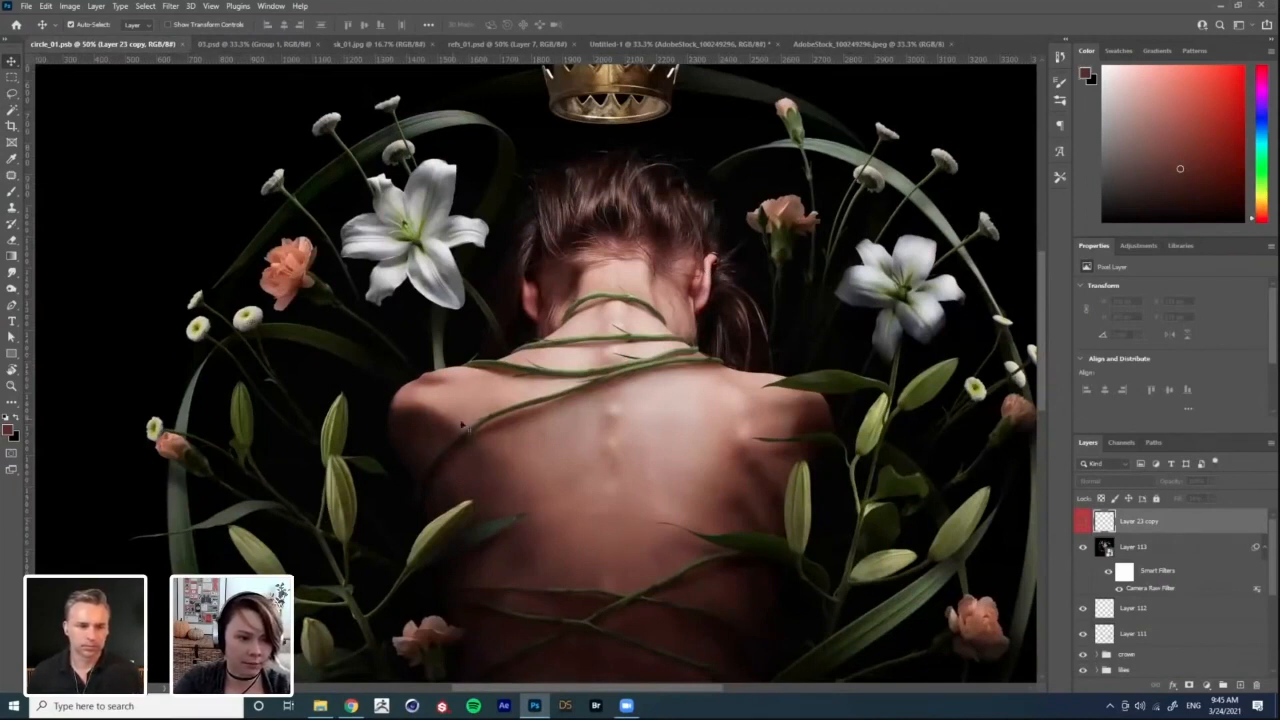
# Step: Switch to the woman's back photo and duplicate its Background layer via the Image menu
pyautogui.click(868, 44)
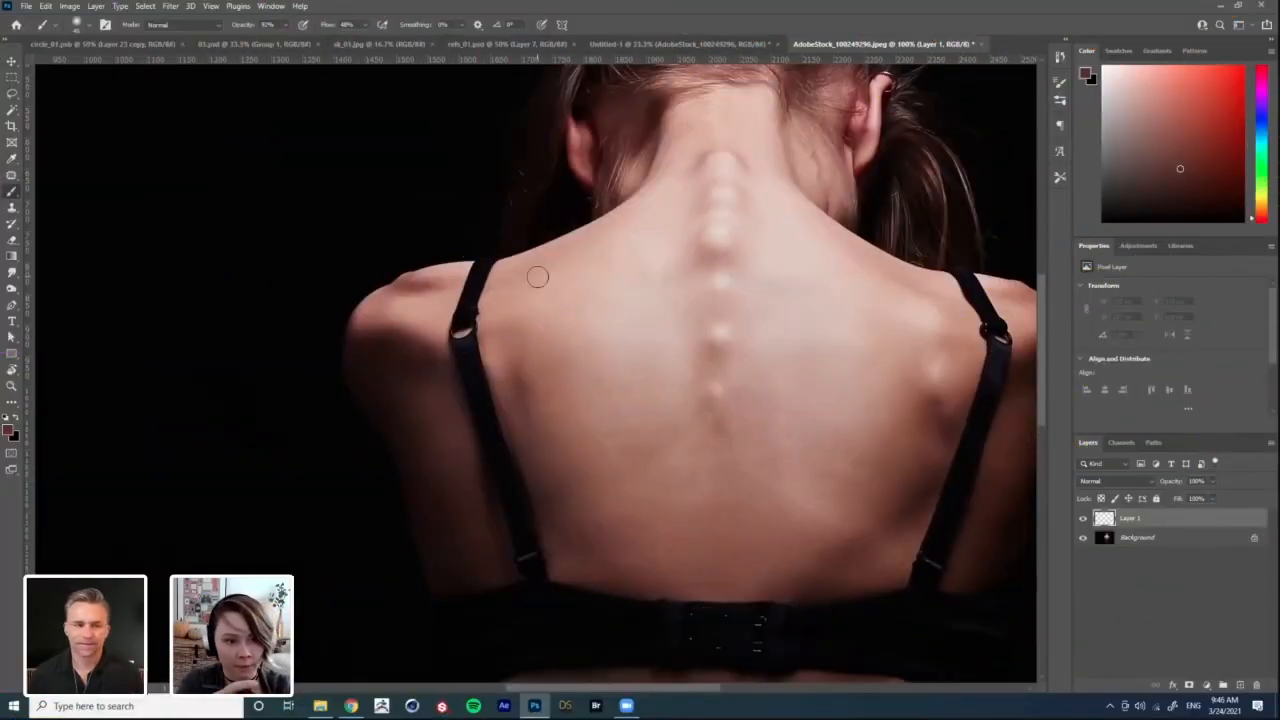
pyautogui.moveTo(100, 164)
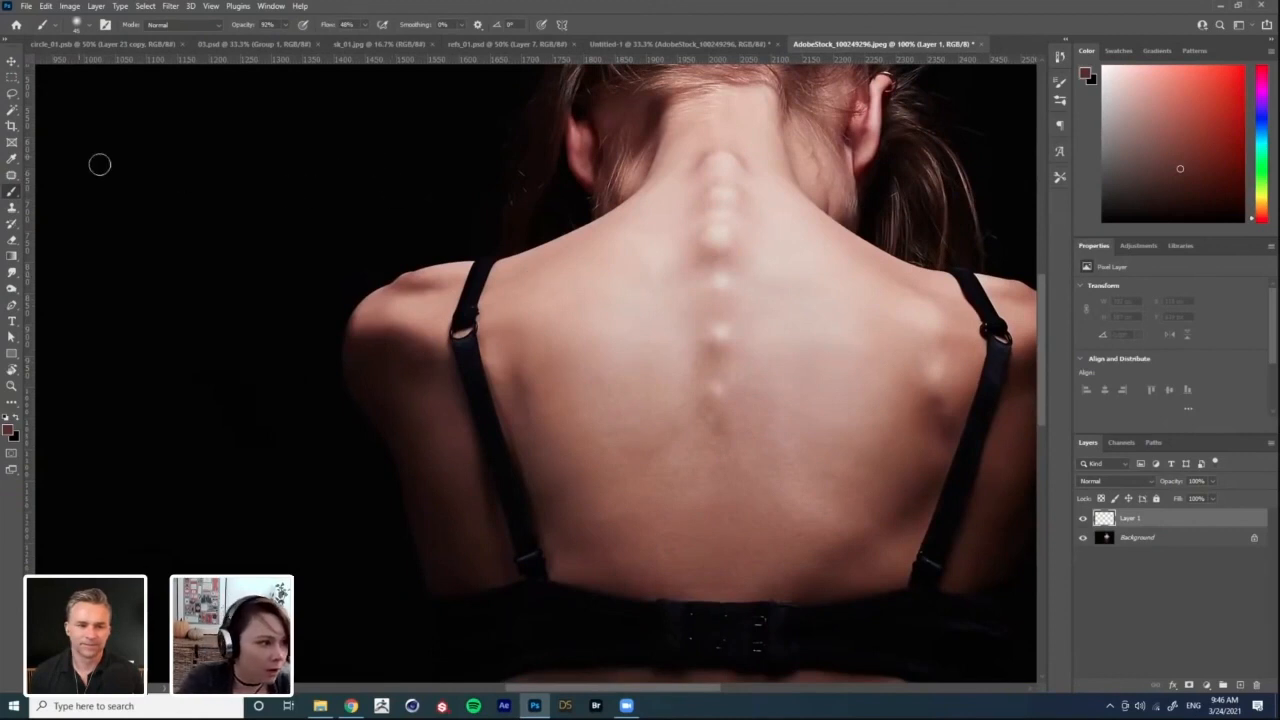
pyautogui.click(68, 6)
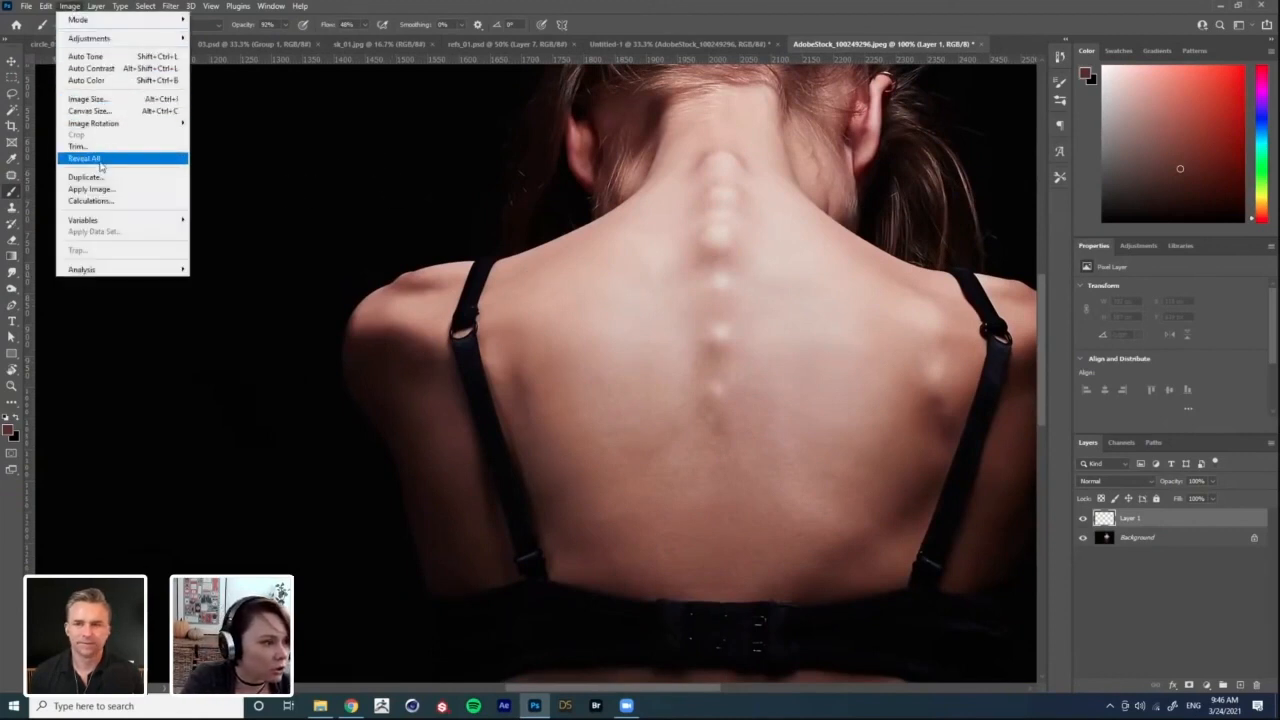
pyautogui.click(46, 6)
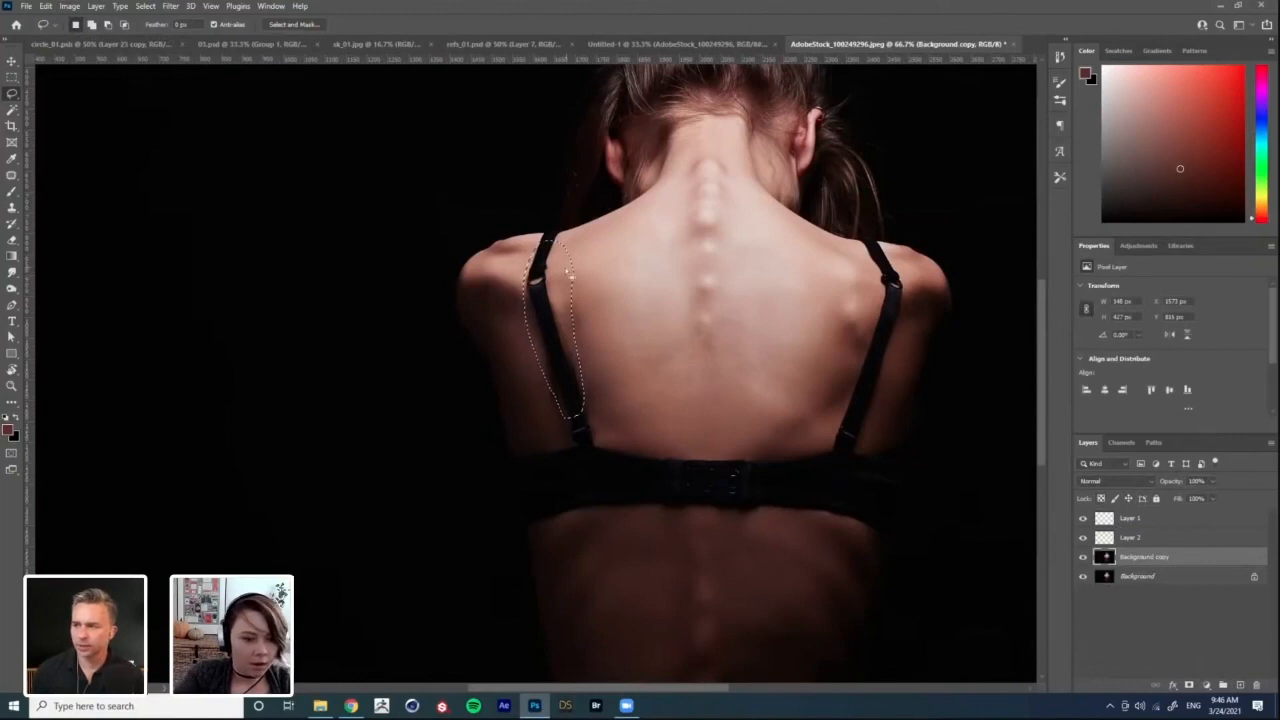
pyautogui.click(68, 6)
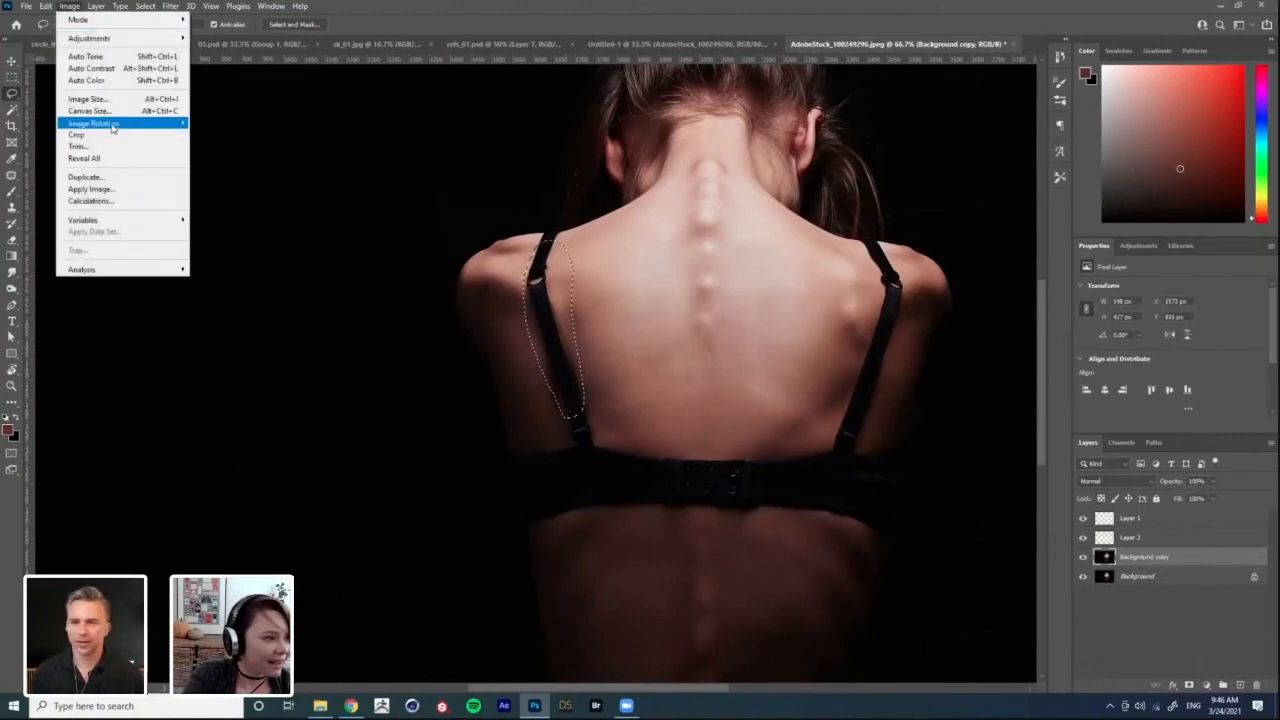
pyautogui.click(46, 6)
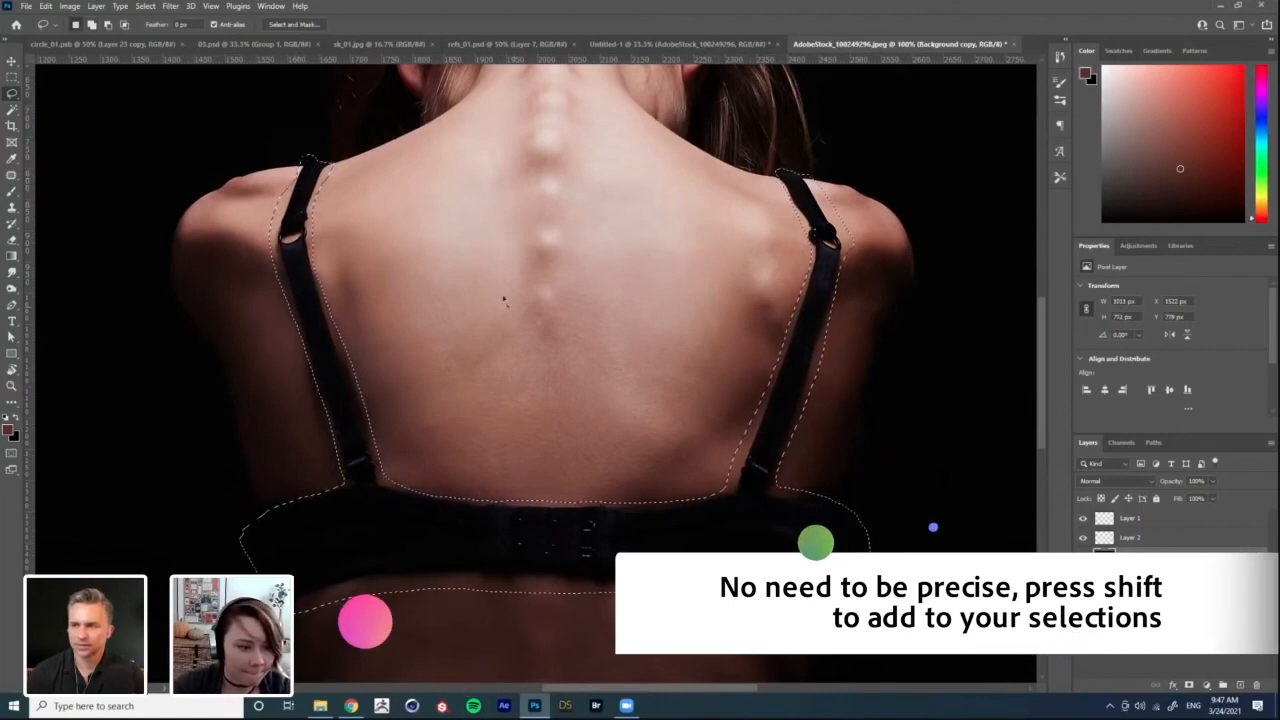
# Step: Start Edit > Content-Aware Fill on the selected straps and band
pyautogui.click(46, 6)
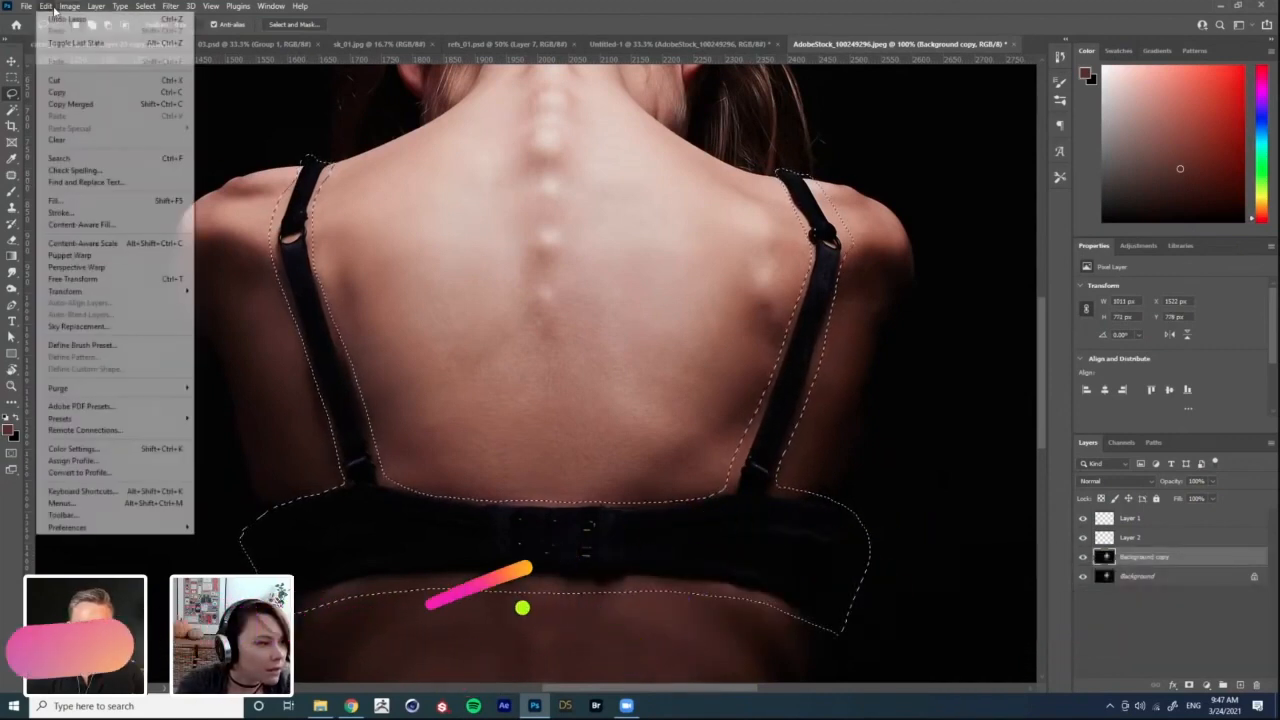
pyautogui.moveTo(82, 224)
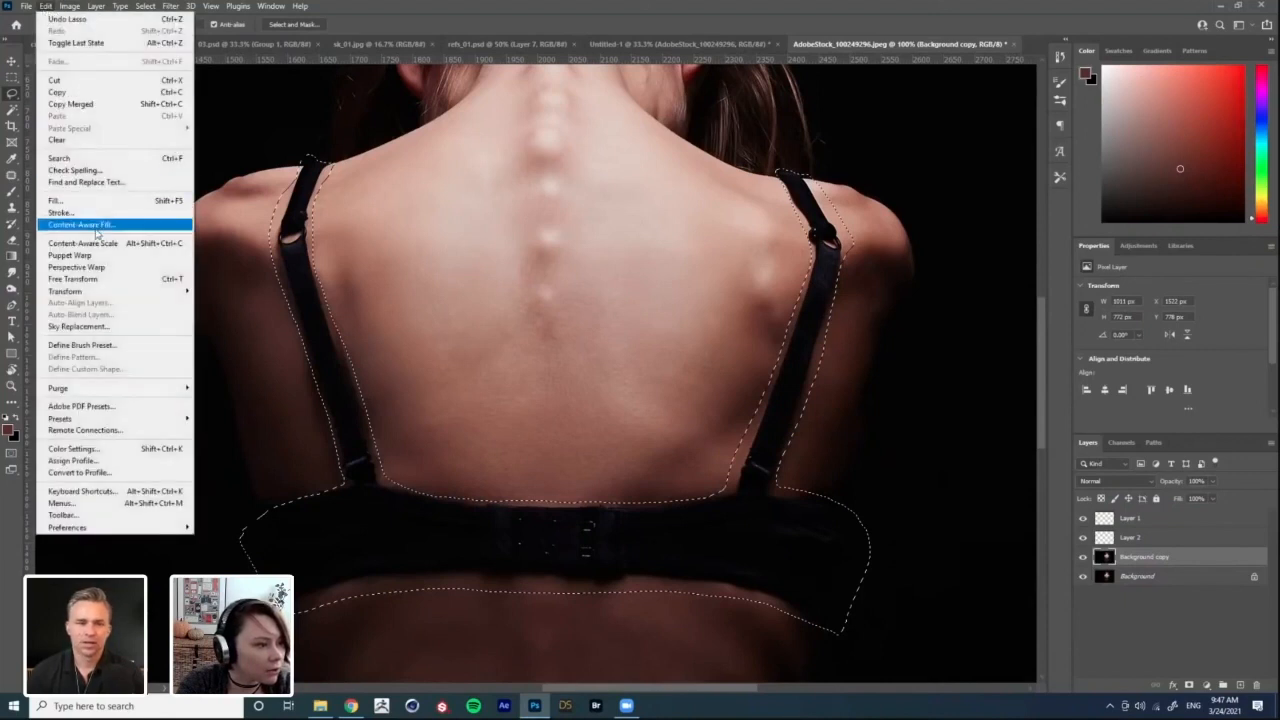
pyautogui.click(80, 224)
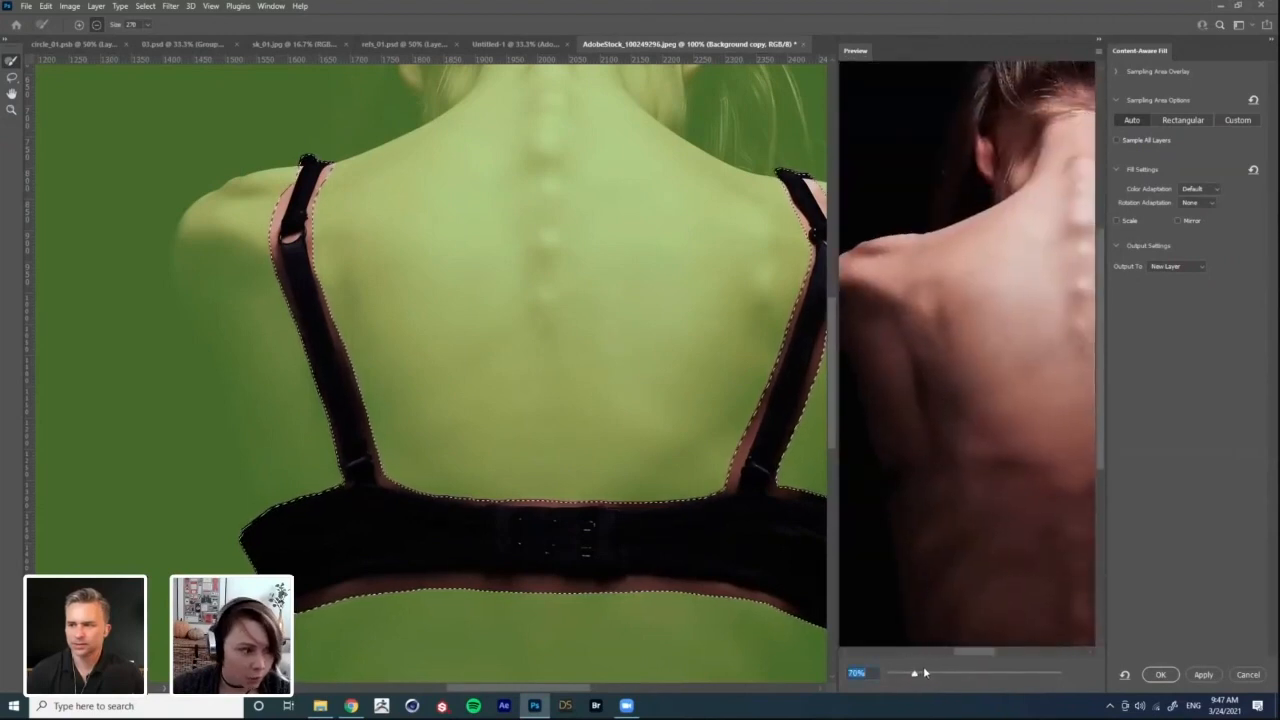
# Step: Adjust the Content-Aware Fill preview magnification before cancelling back to the canvas
pyautogui.moveTo(910, 672); pyautogui.dragTo(920, 672)
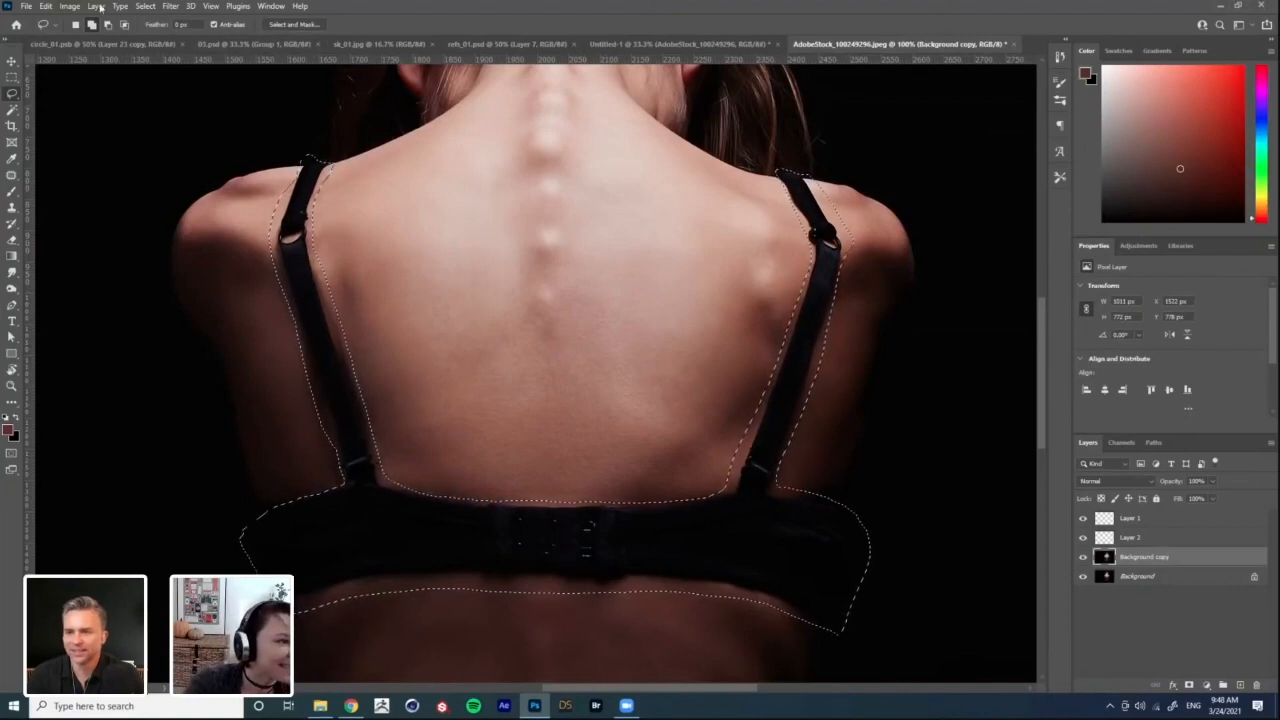
# Step: Apply Content-Aware Fill to the straps and band, outputting filled skin to a new layer
pyautogui.click(26, 6)
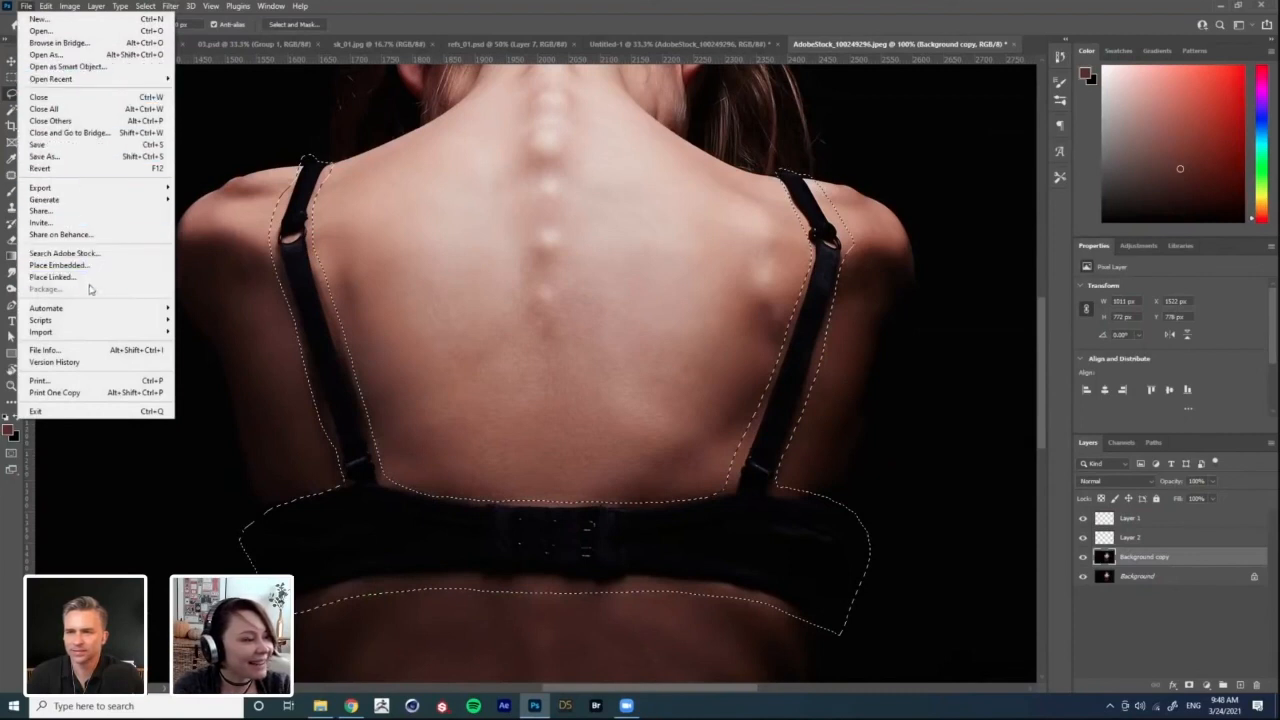
pyautogui.click(46, 6)
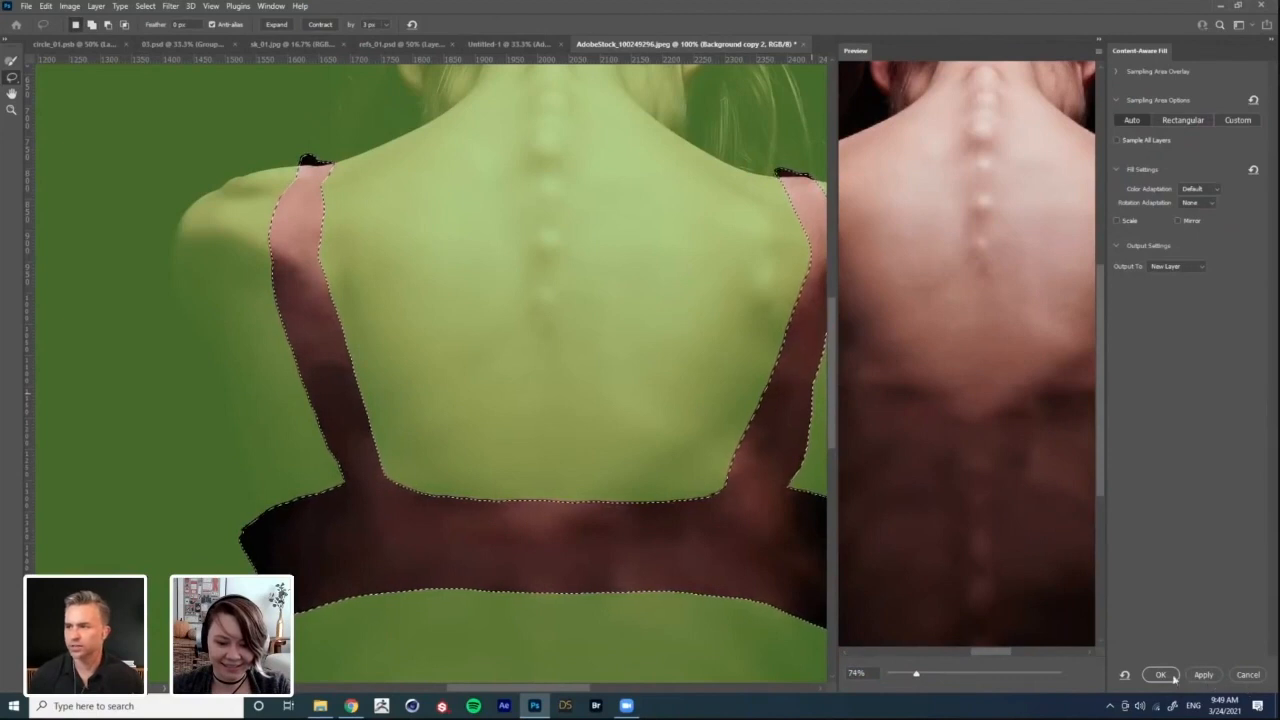
pyautogui.click(1160, 674)
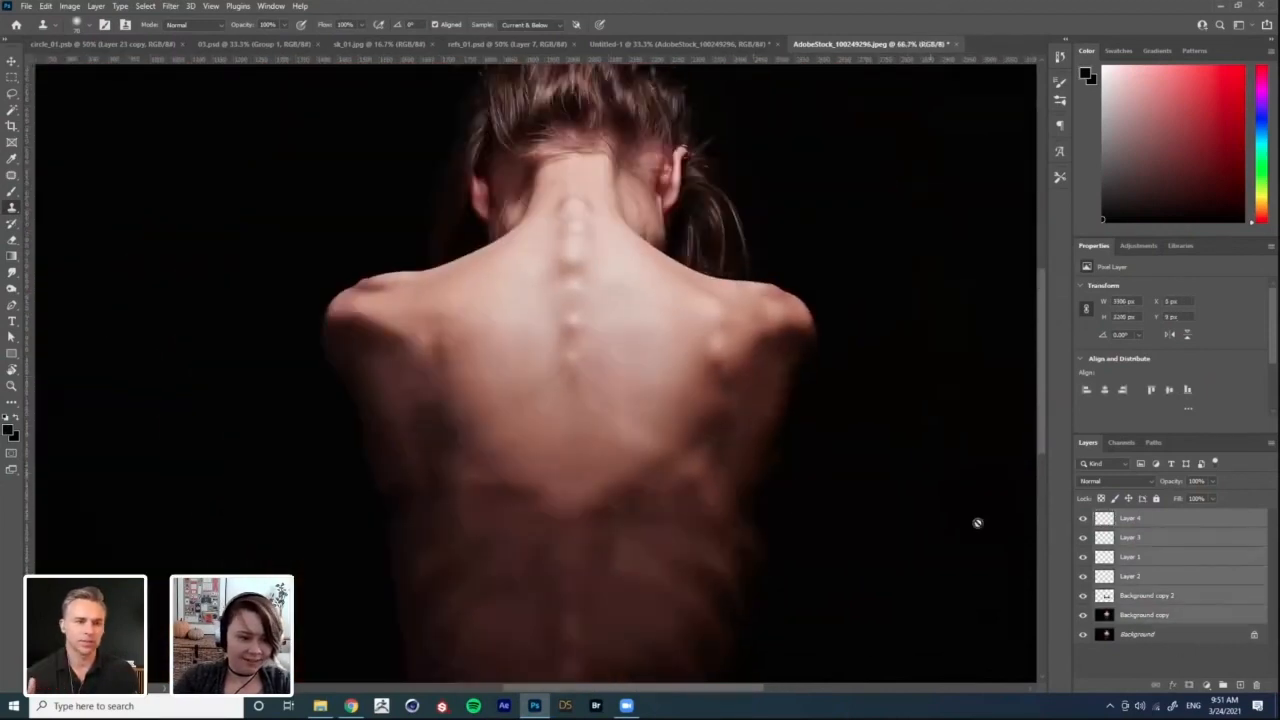
# Step: Inspect the retouched bare back and bring up layer options on the canvas
pyautogui.rightClick(1148, 596)
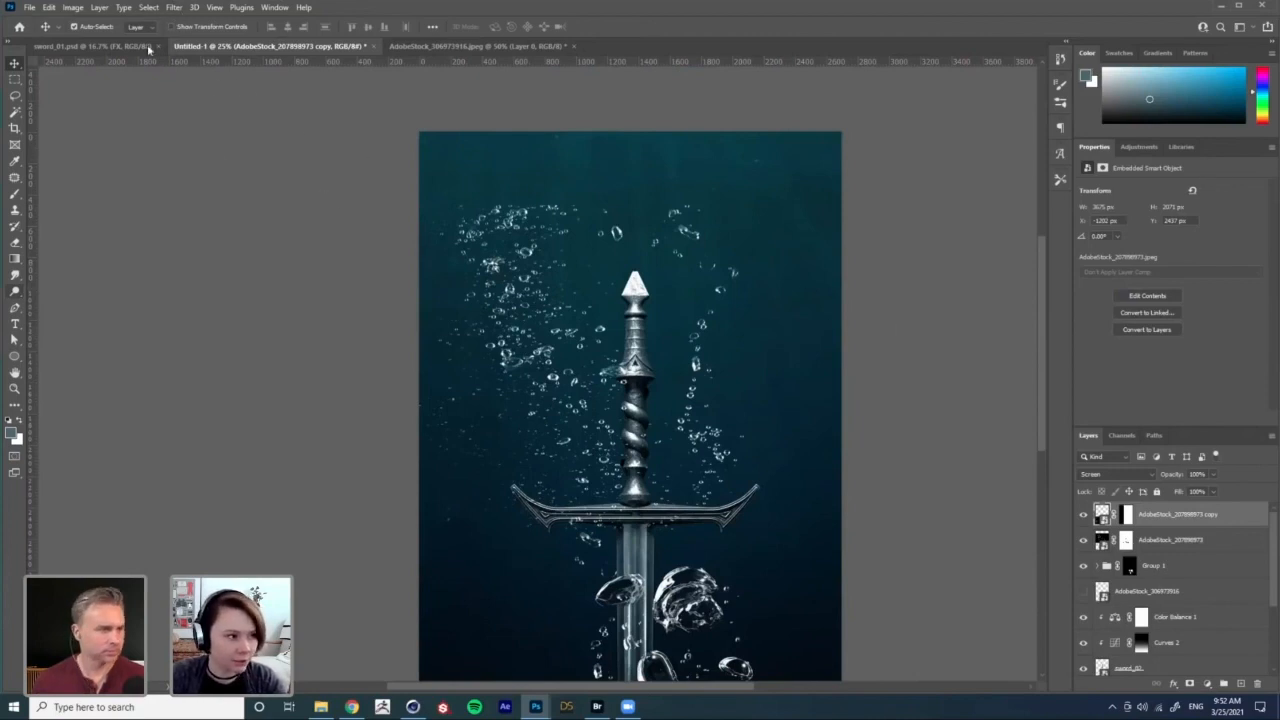
pyautogui.moveTo(336, 130)
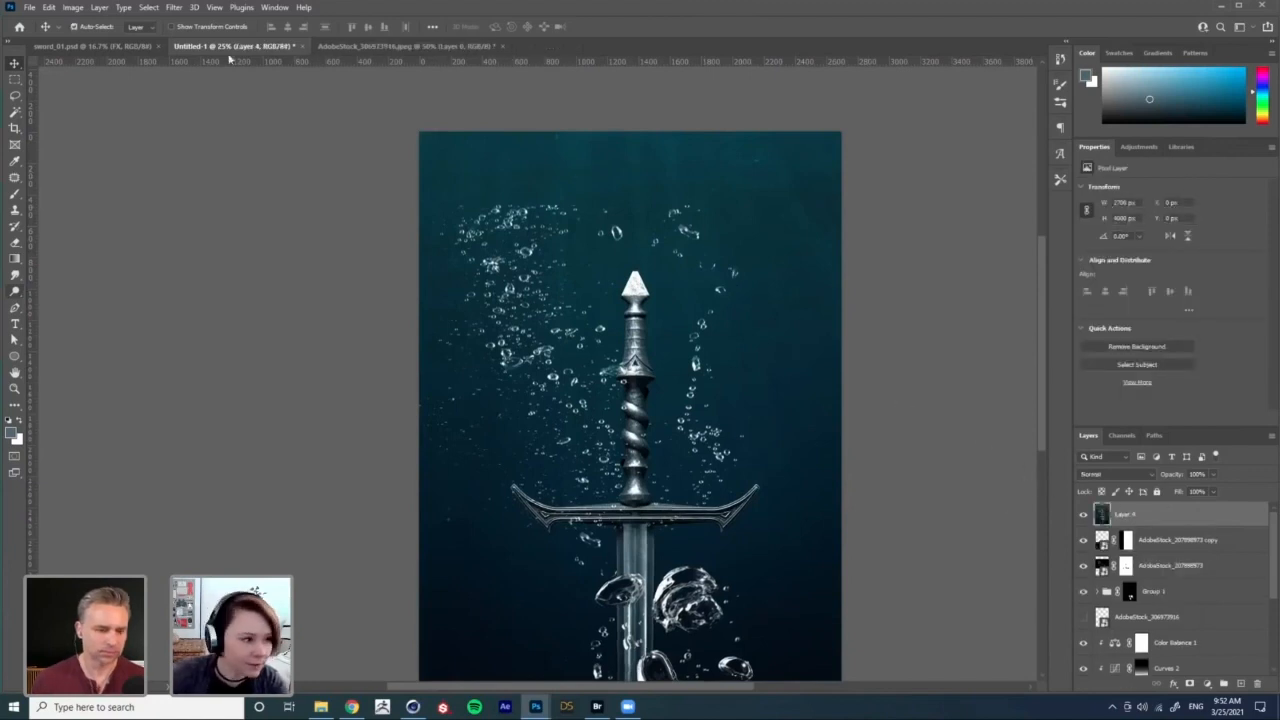
# Step: Apply Filter > Distort > Displace to the top layer and confirm the scale settings
pyautogui.click(172, 8)
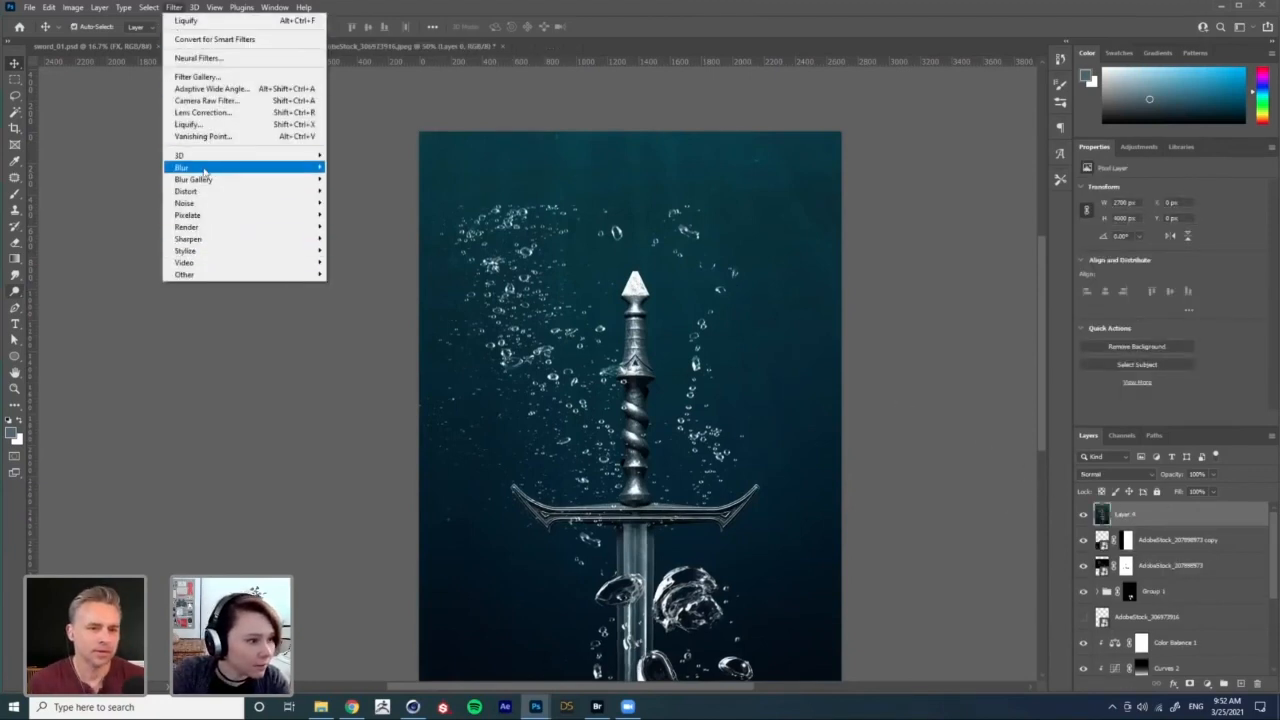
pyautogui.moveTo(184, 192)
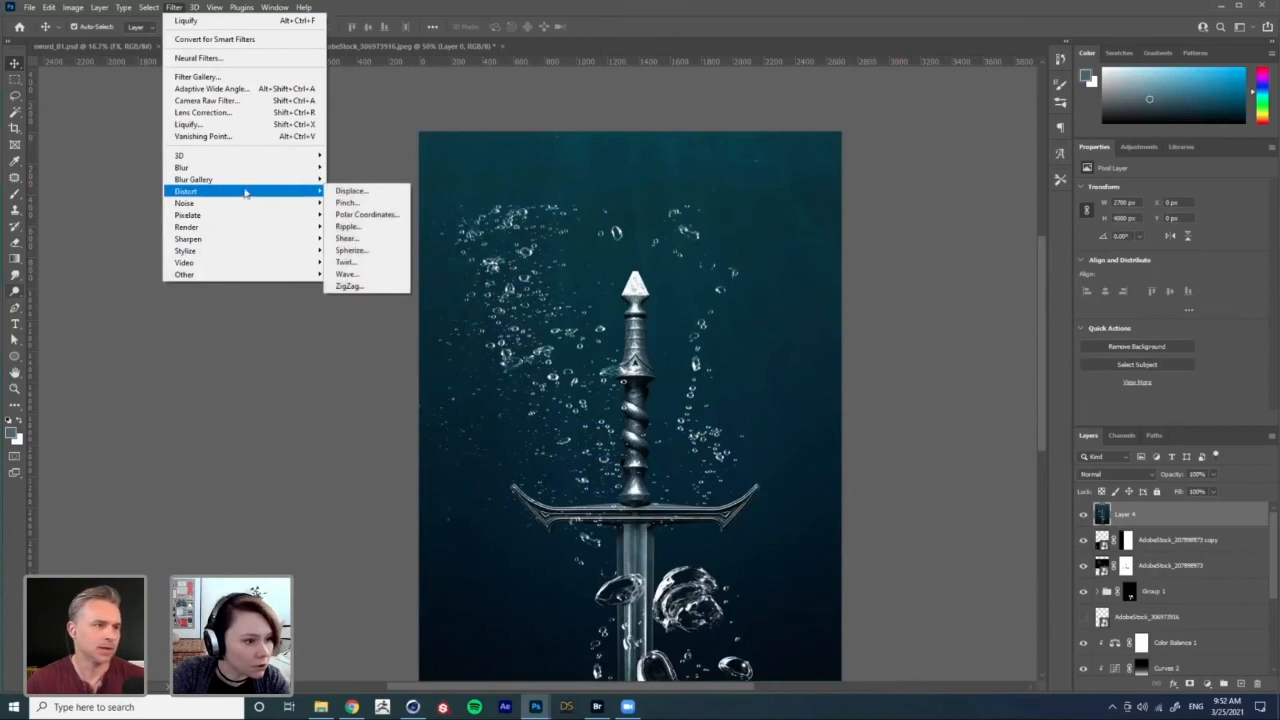
pyautogui.moveTo(348, 202)
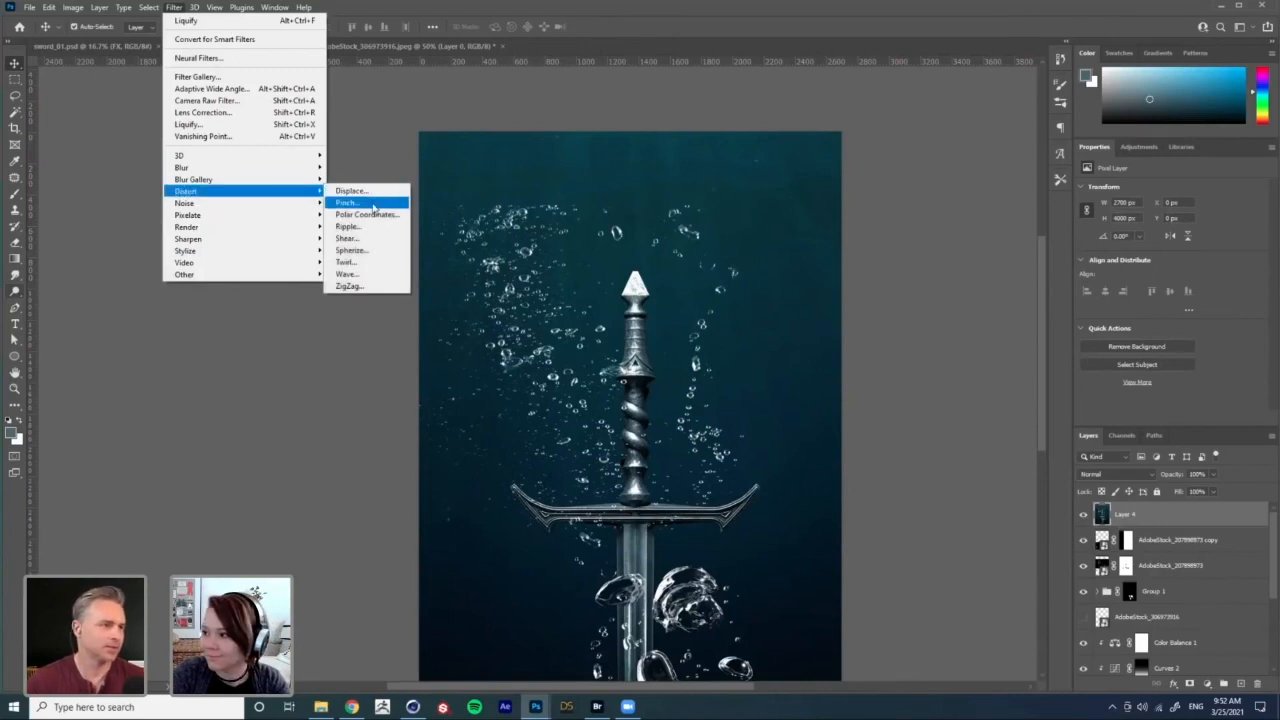
pyautogui.moveTo(360, 192)
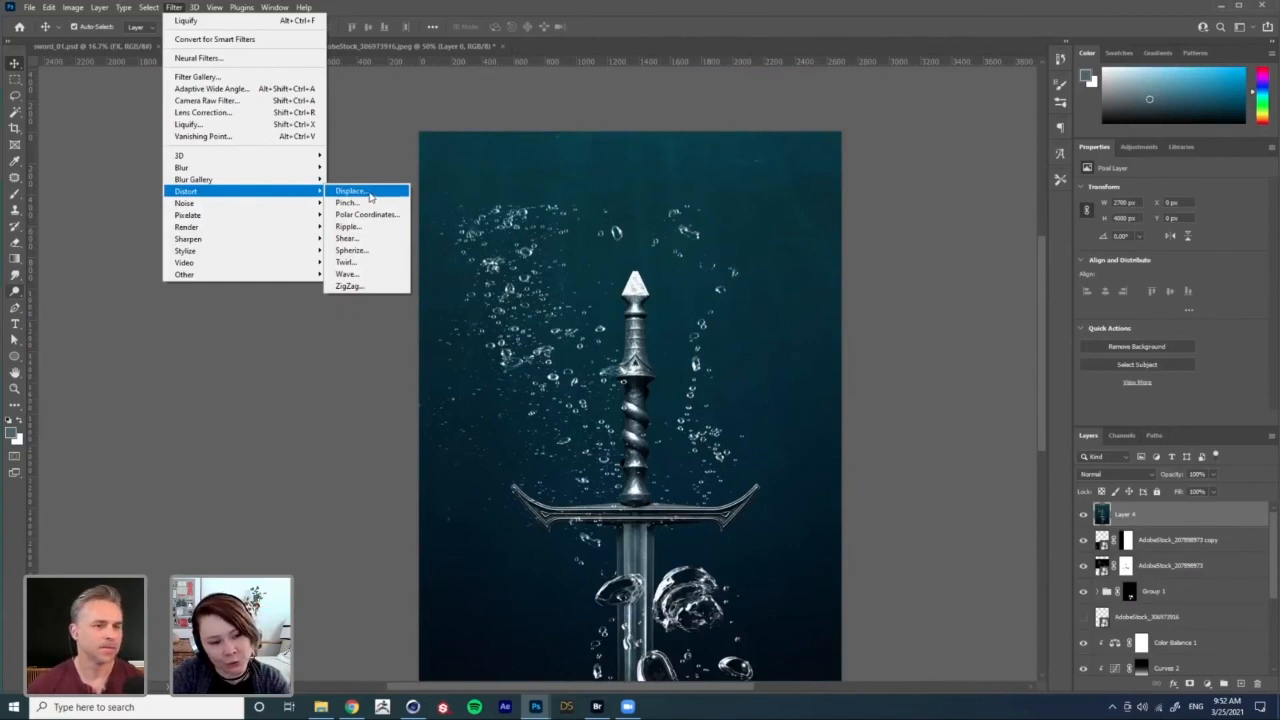
pyautogui.click(350, 190)
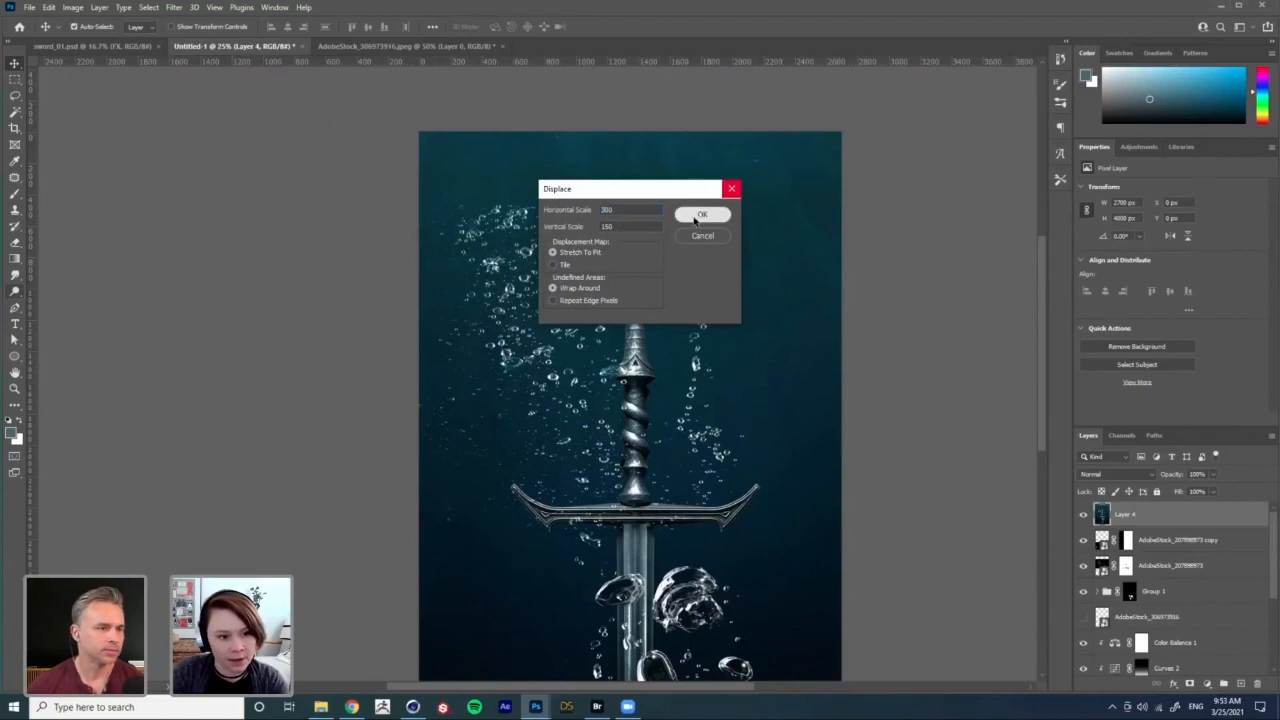
pyautogui.click(702, 214)
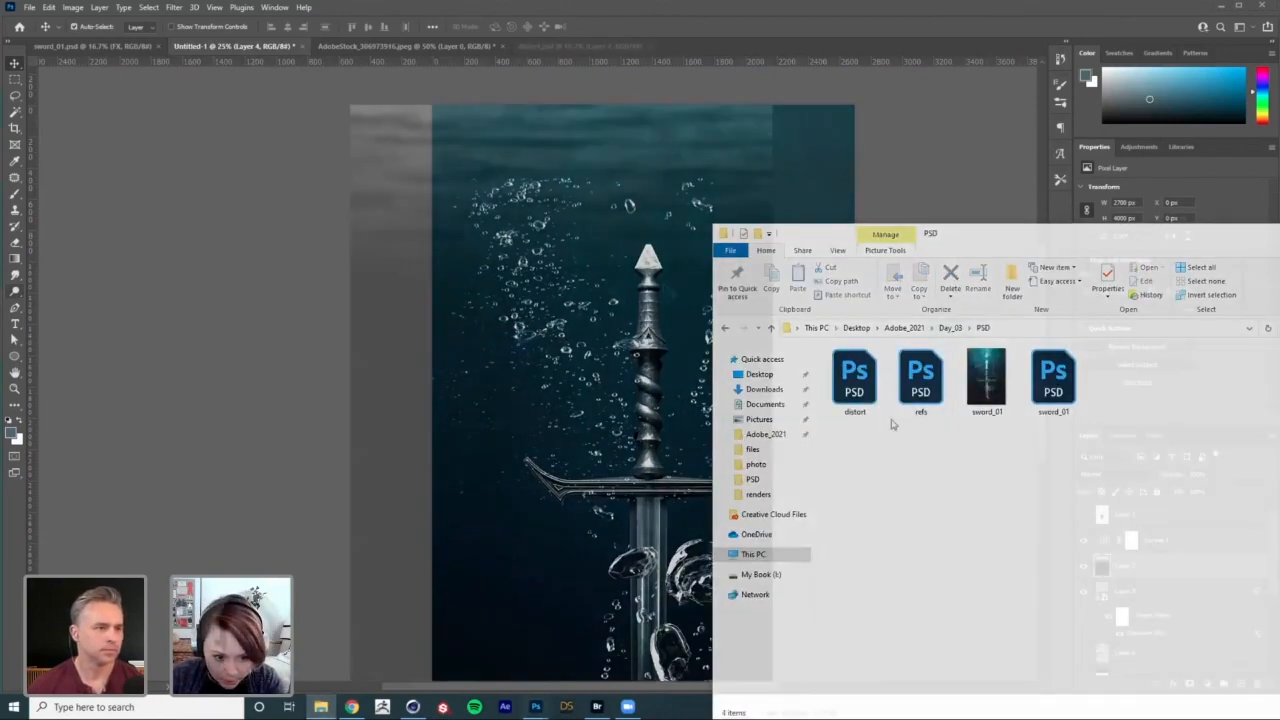
# Step: Open distort.psd from the PSD folder into Photoshop
pyautogui.doubleClick(854, 376)
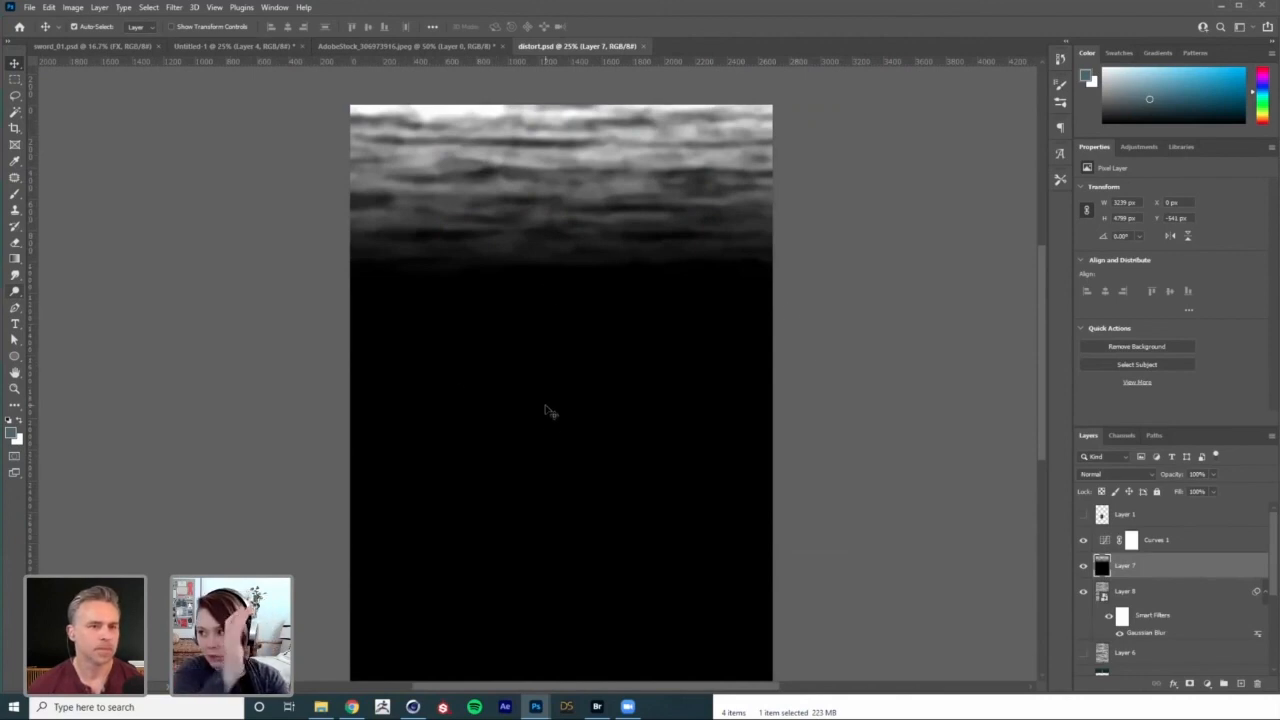
pyautogui.moveTo(698, 168)
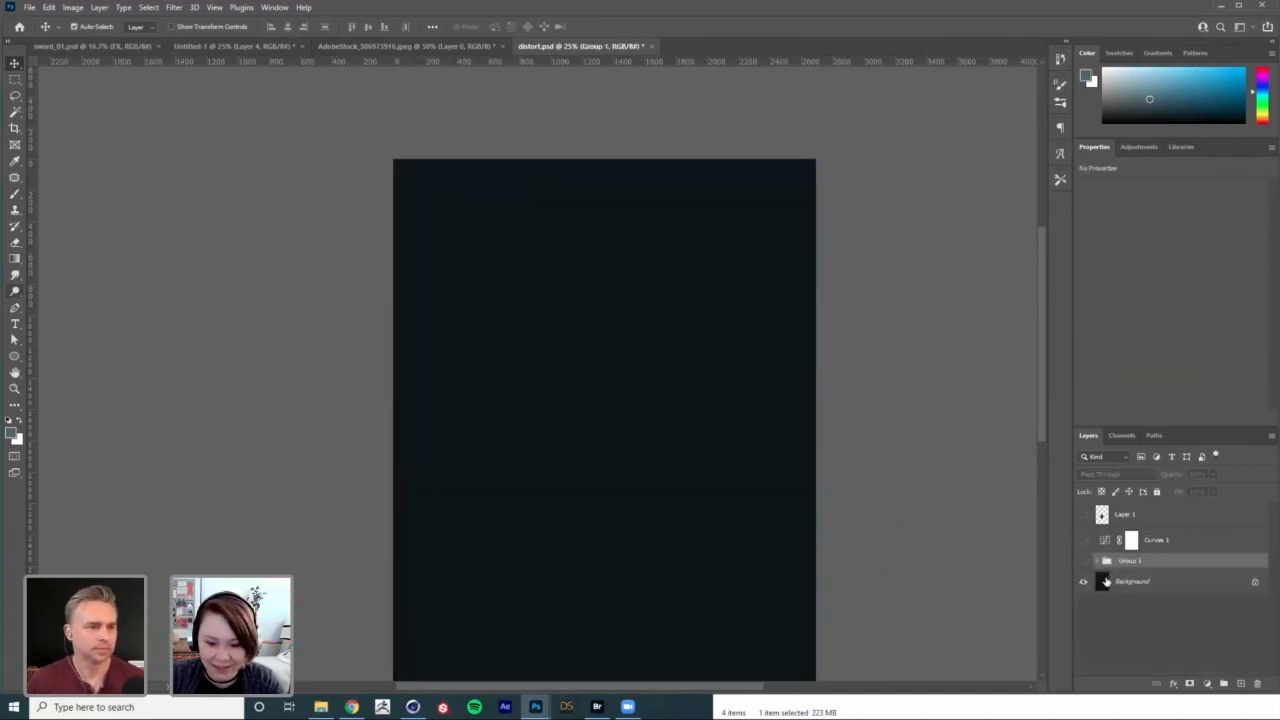
# Step: Select the black Background copy layer and browse the Filter menu for a render effect
pyautogui.click(1132, 580)
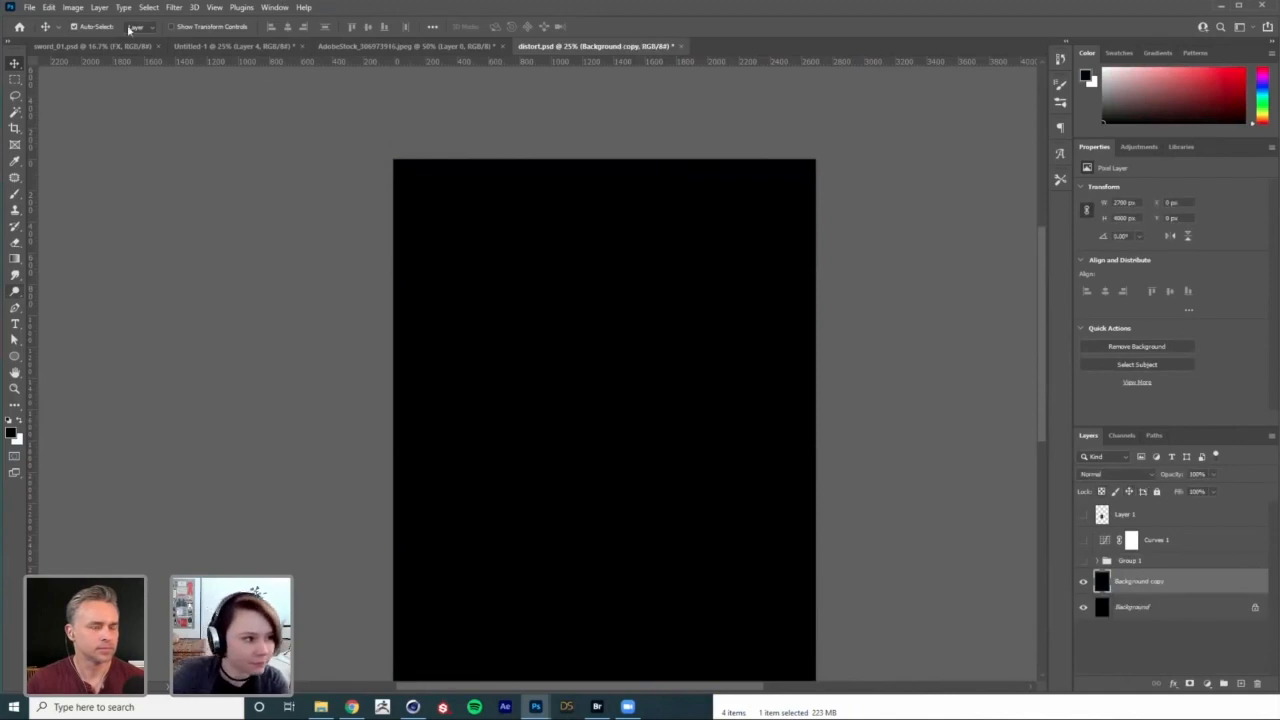
pyautogui.click(172, 8)
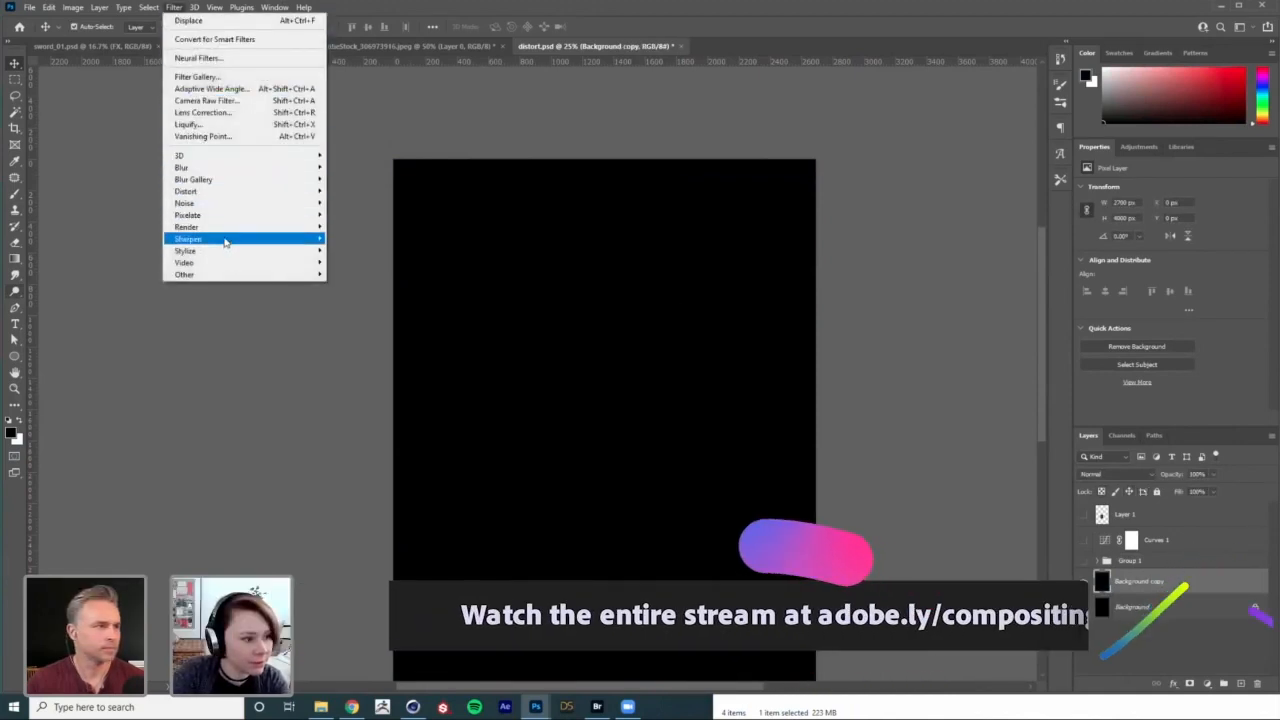
pyautogui.moveTo(186, 226)
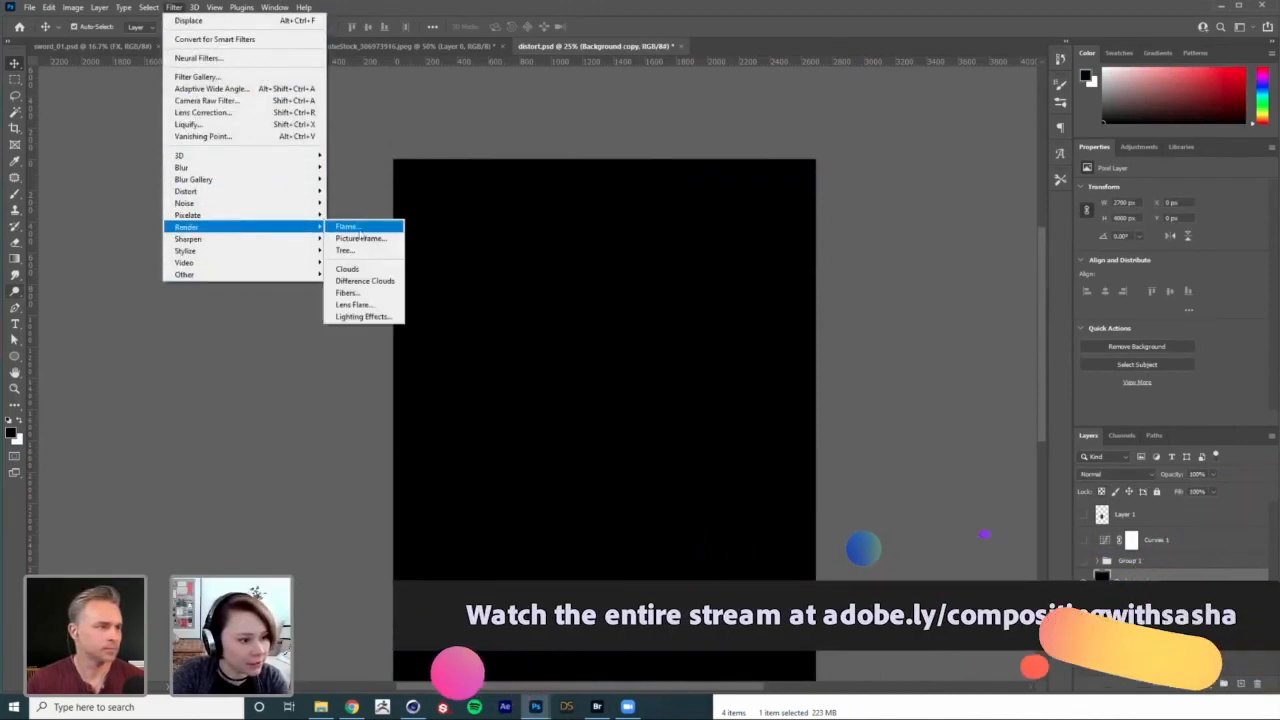
pyautogui.moveTo(348, 292)
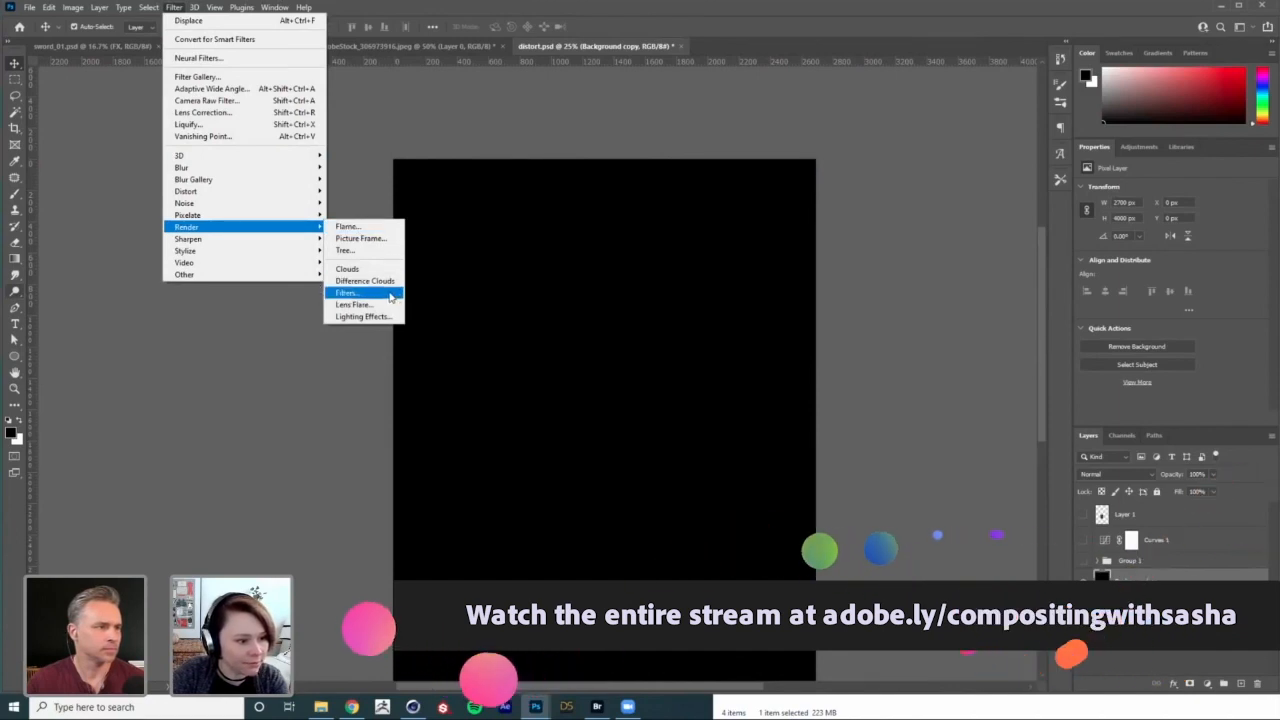
# Step: Render a Fibers texture on the Background copy and accept it
pyautogui.click(344, 292)
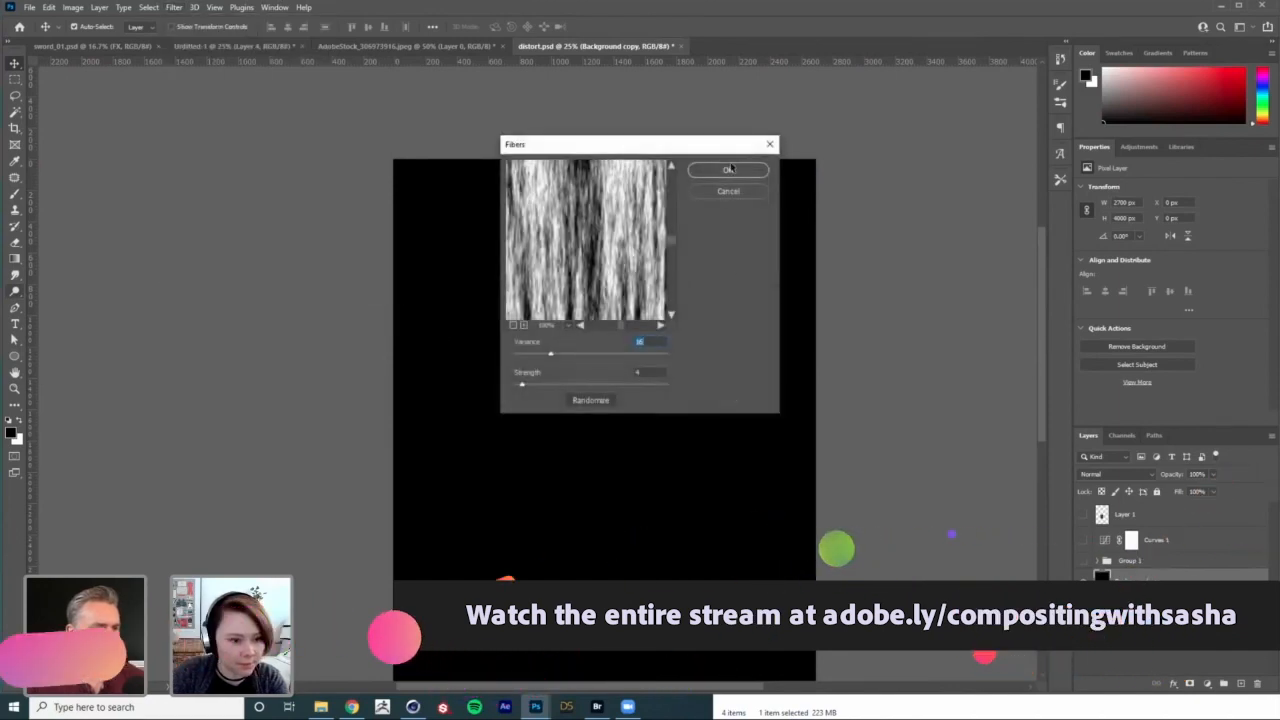
pyautogui.click(728, 168)
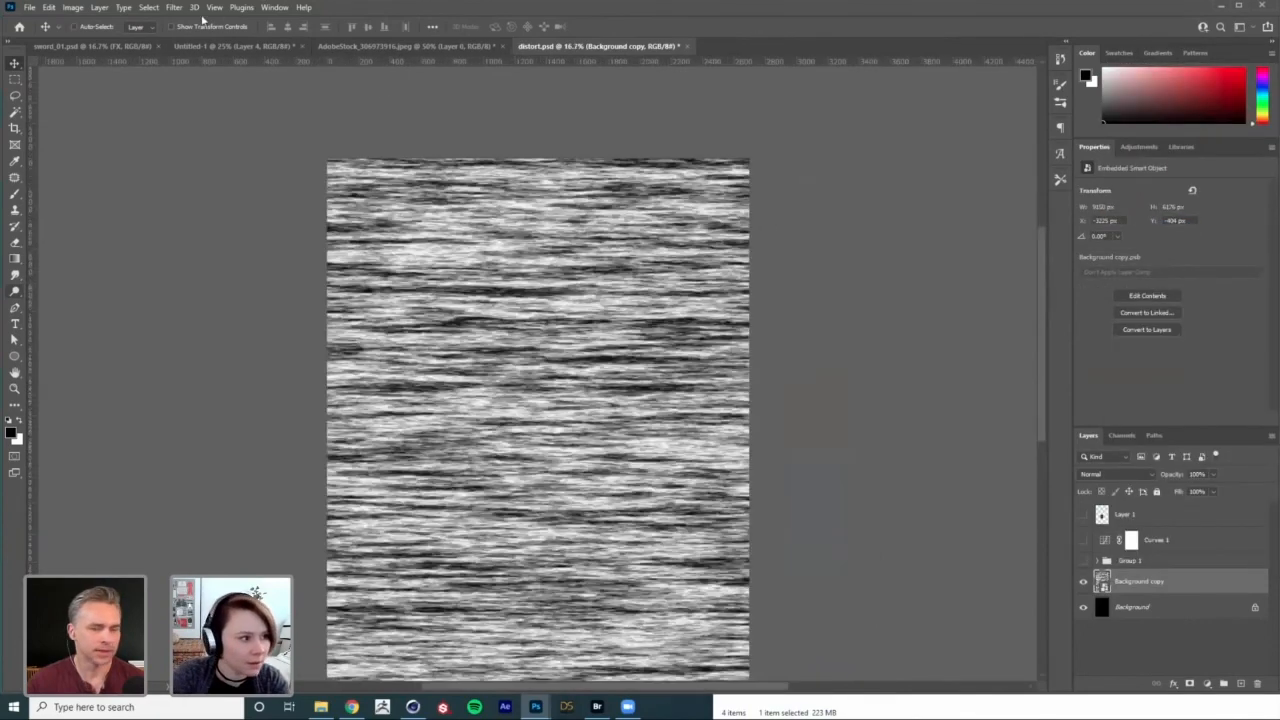
# Step: Soften the fibers texture with a Gaussian Blur of about 6 px radius
pyautogui.click(172, 8)
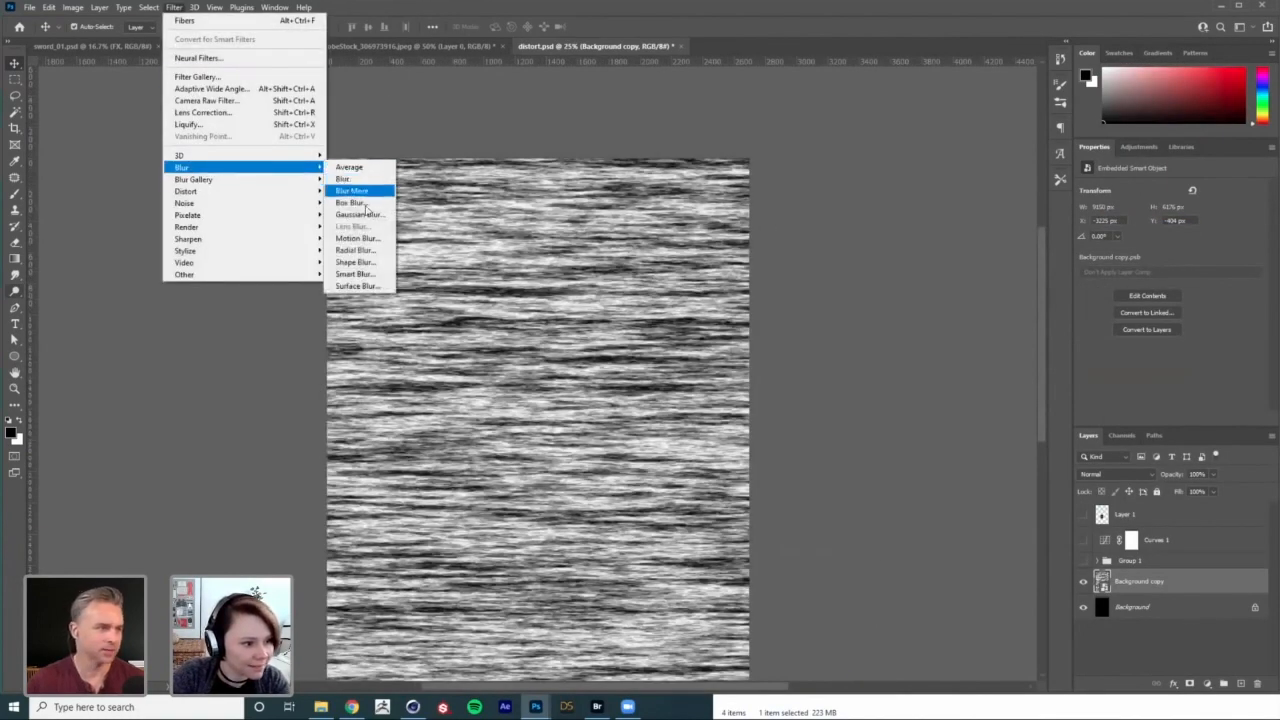
pyautogui.click(360, 214)
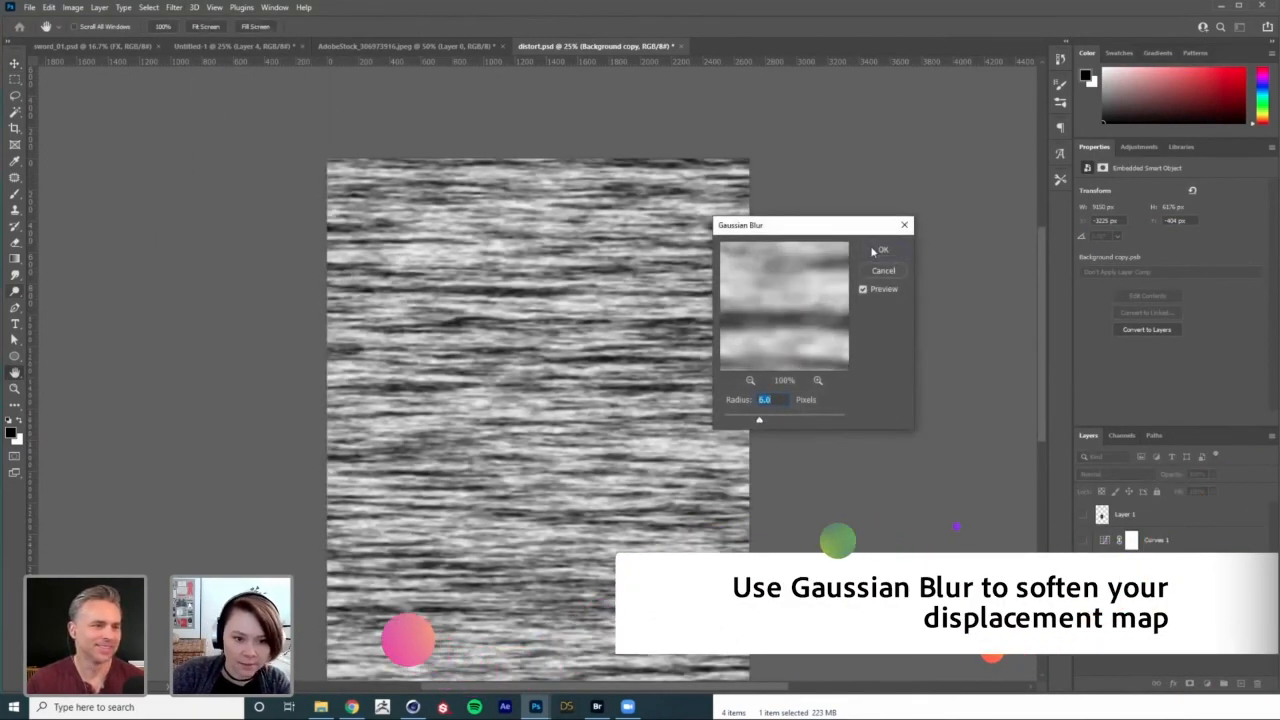
pyautogui.click(882, 248)
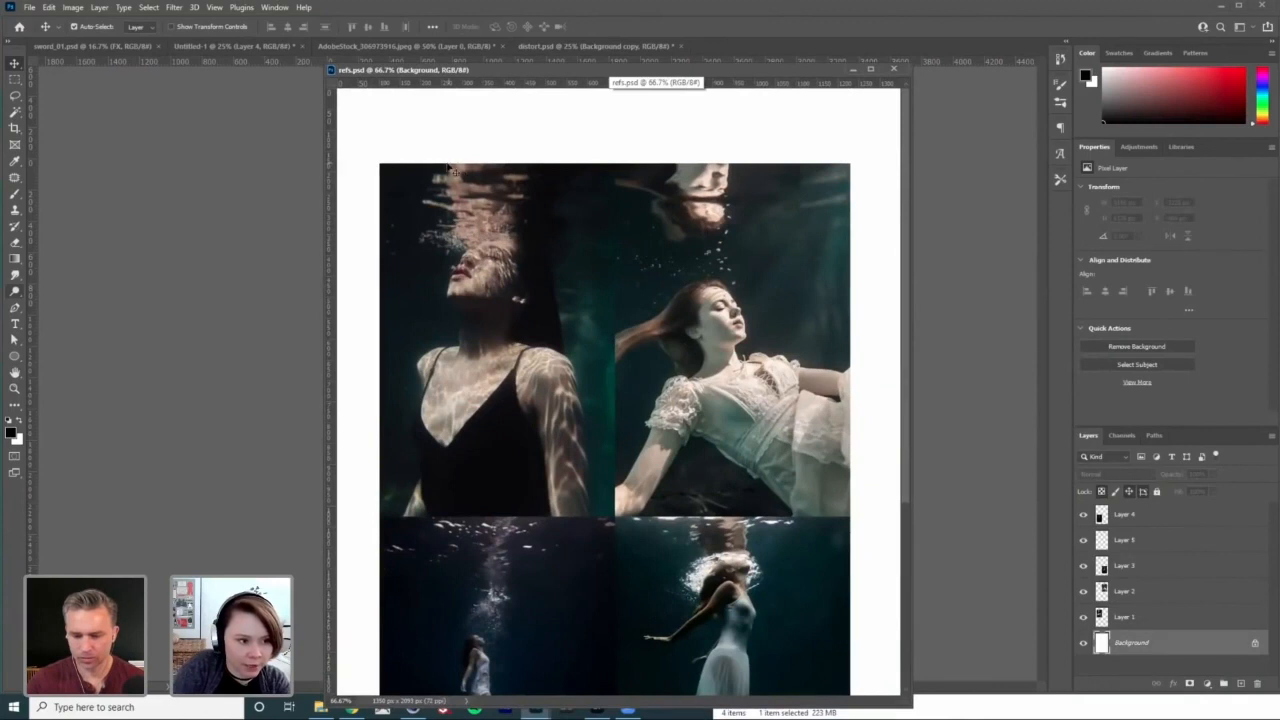
pyautogui.moveTo(484, 270)
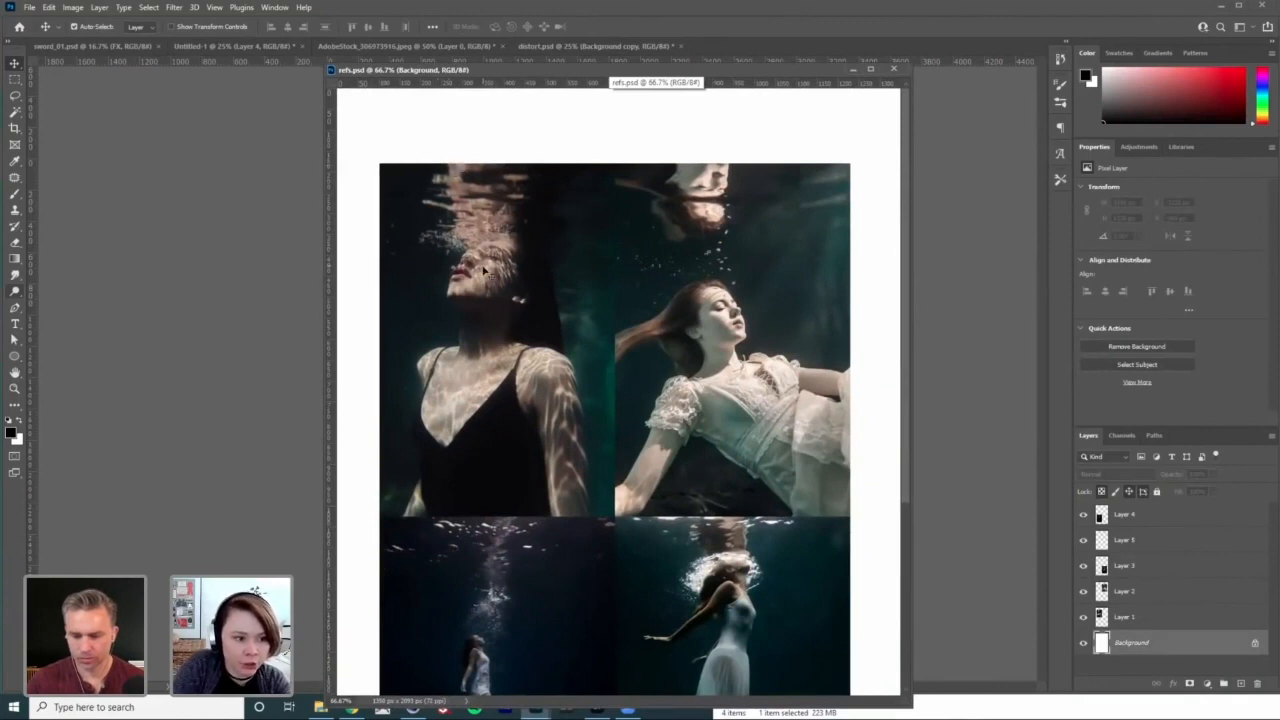
pyautogui.moveTo(528, 224)
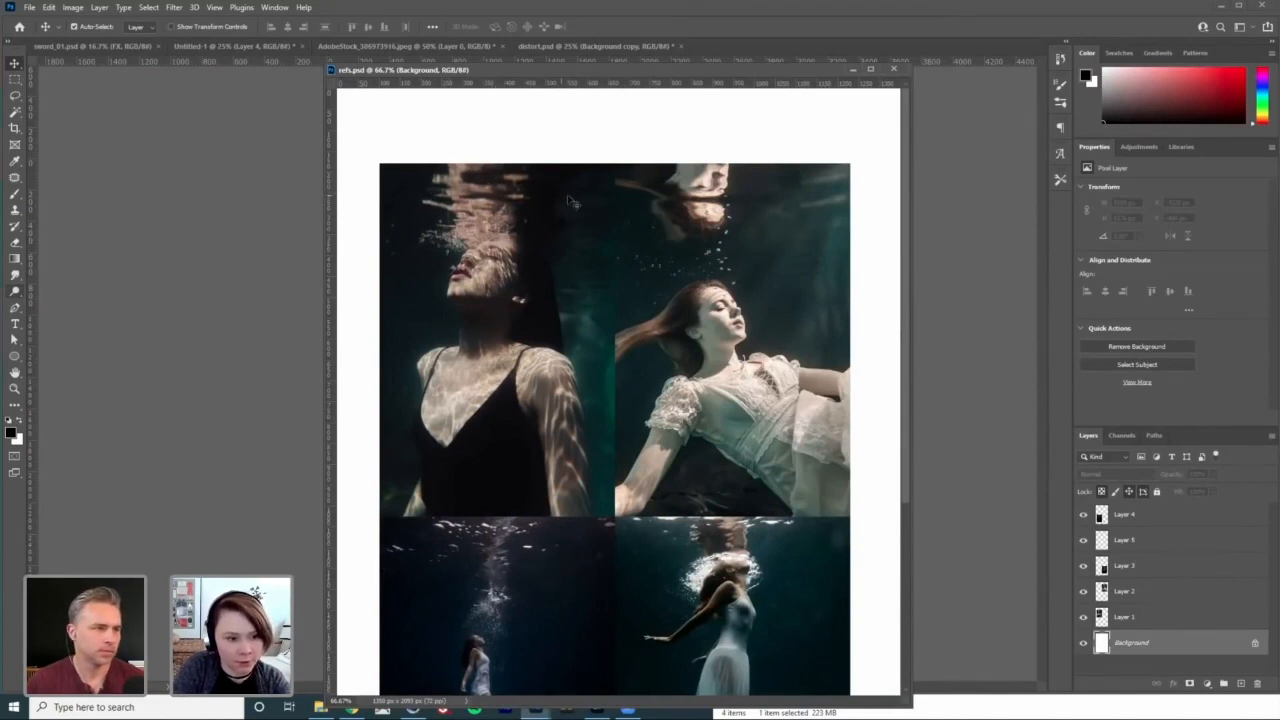
pyautogui.moveTo(544, 284)
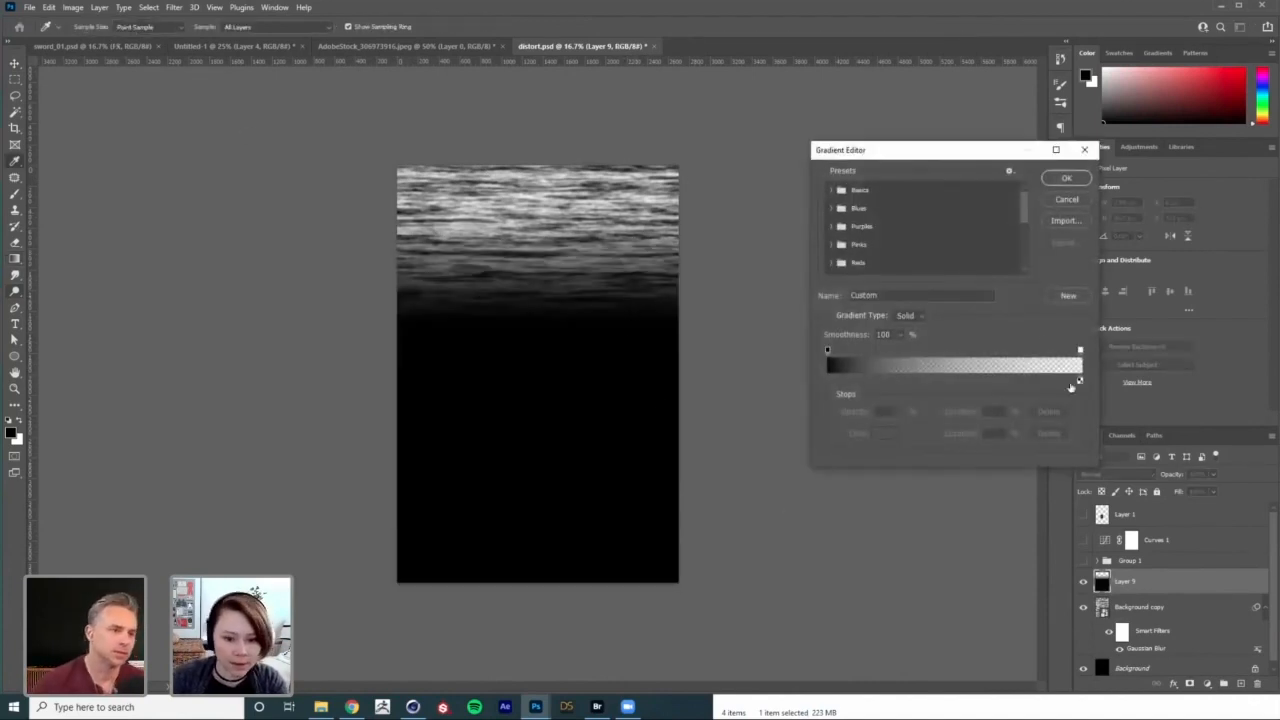
# Step: Finalize the gradient fade, raise the Gaussian Blur radius on the streaky texture, and add a Curves layer
pyautogui.click(1080, 350)
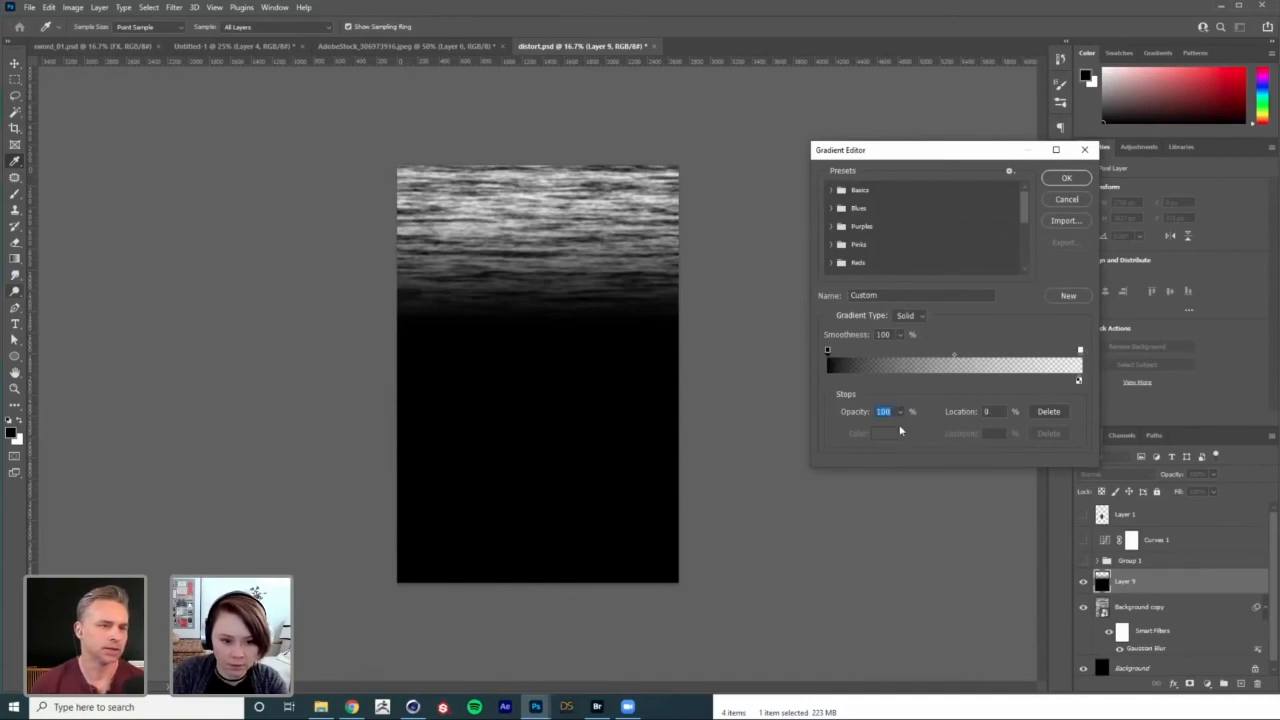
pyautogui.click(828, 380)
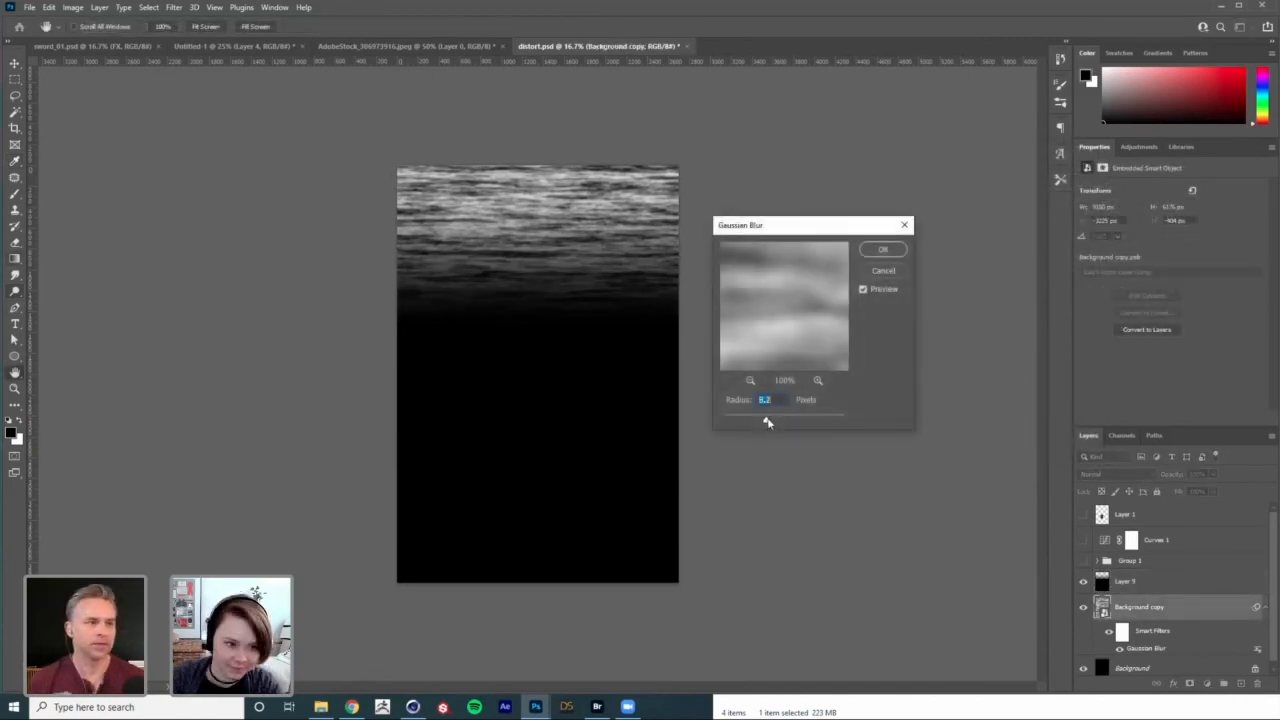
pyautogui.click(882, 248)
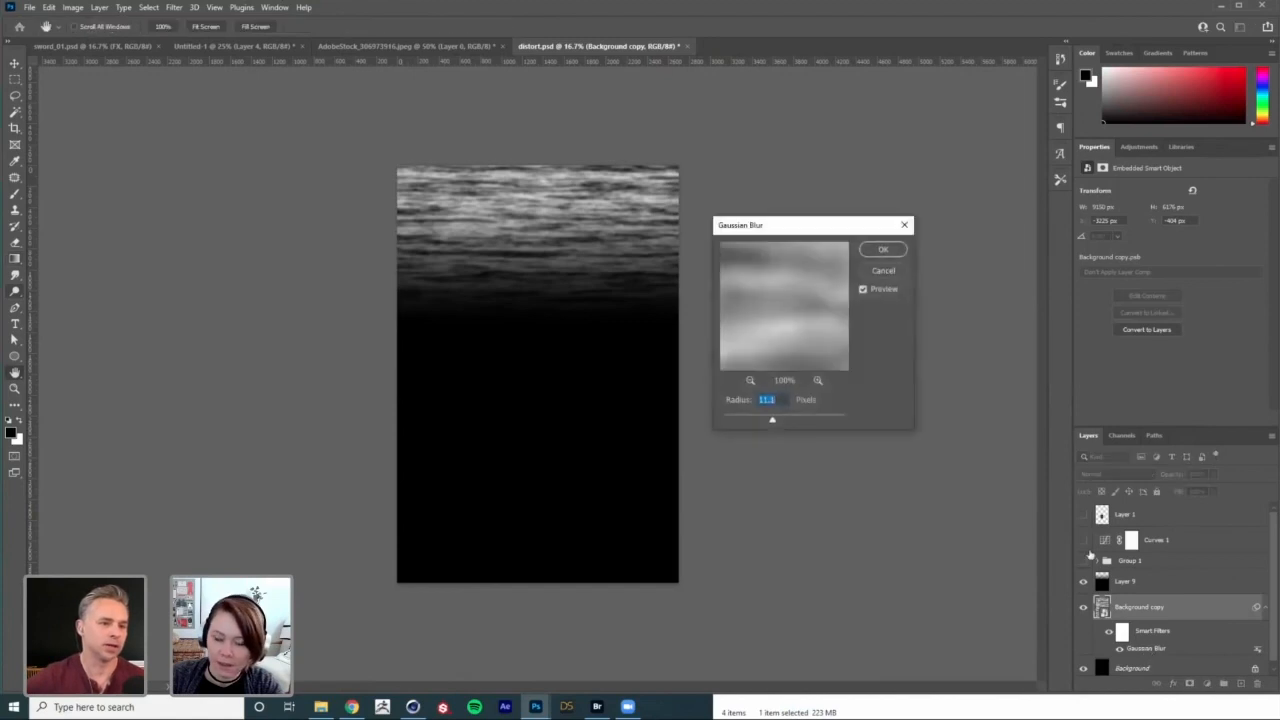
pyautogui.moveTo(772, 420); pyautogui.dragTo(776, 420)
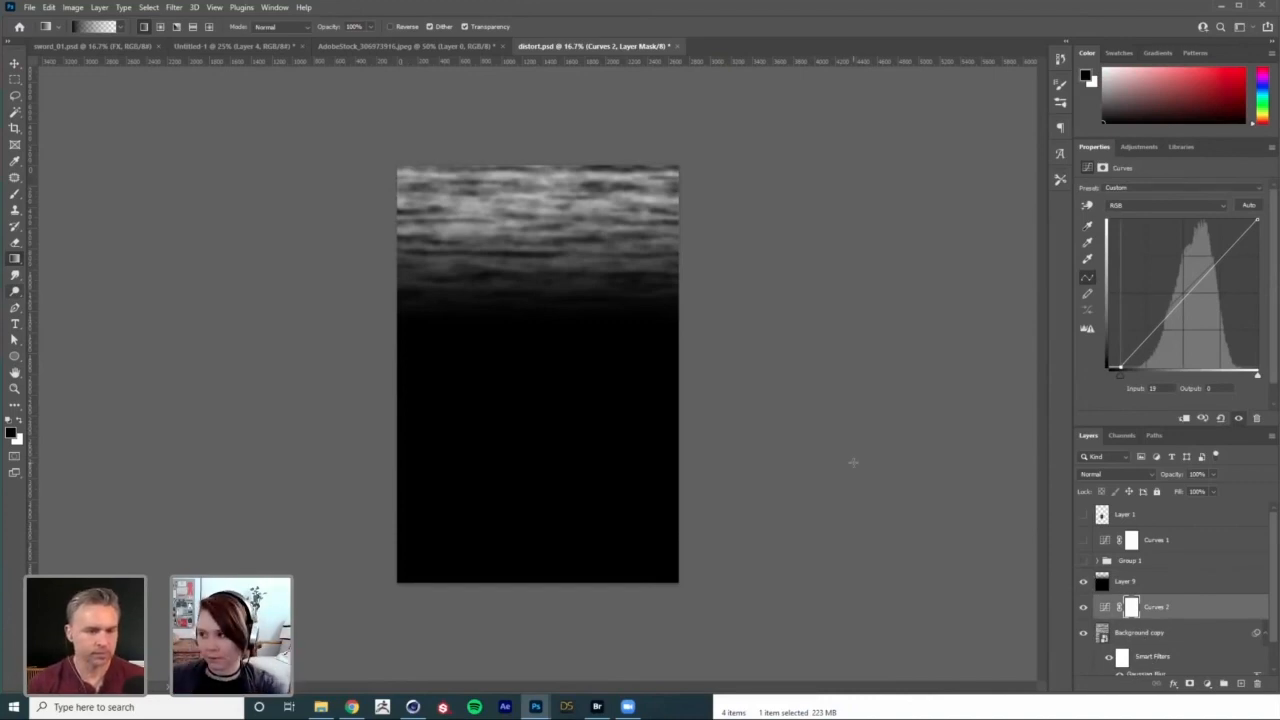
pyautogui.click(230, 46)
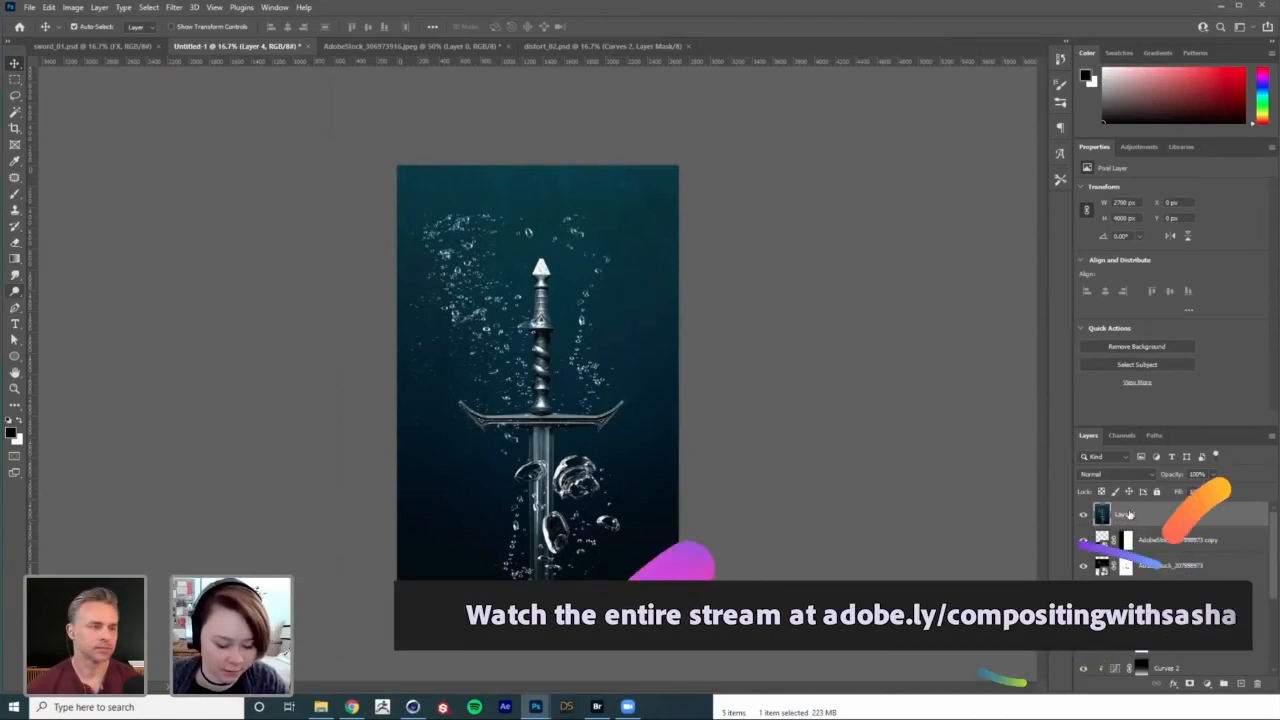
# Step: Bring up the layer context menu to duplicate the sword layers for the reflection
pyautogui.rightClick(536, 370)
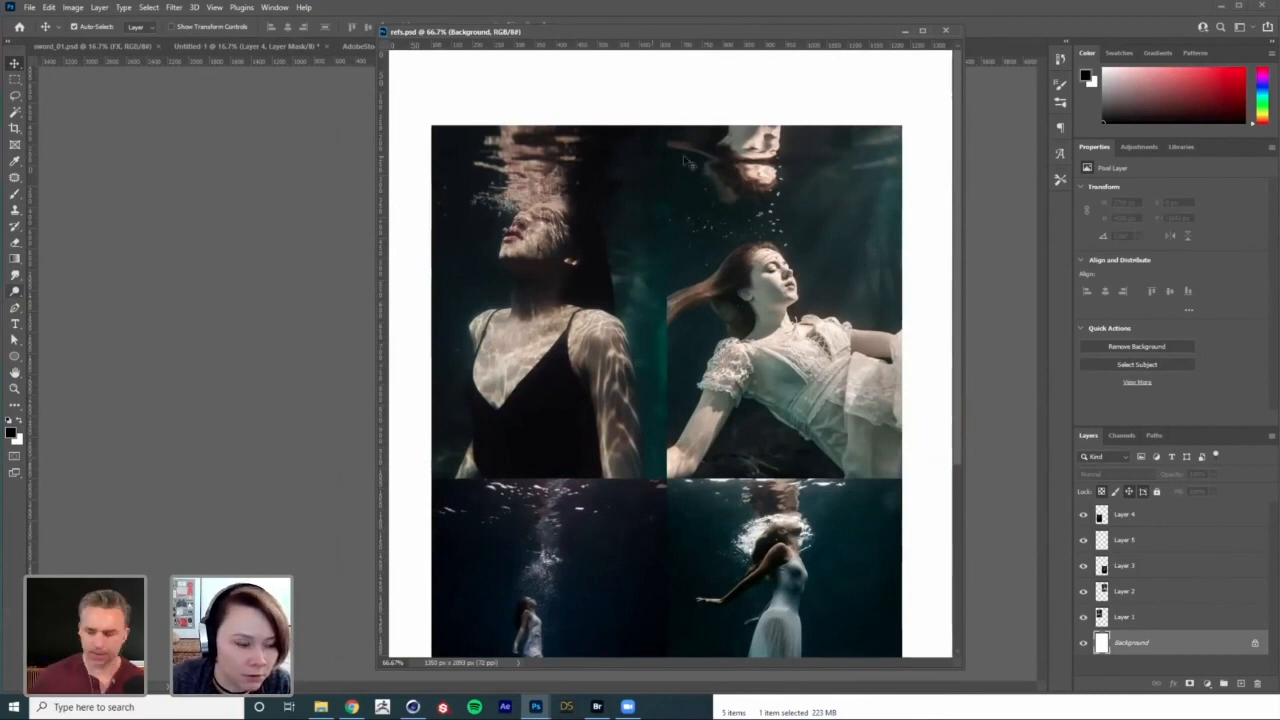
pyautogui.moveTo(856, 132)
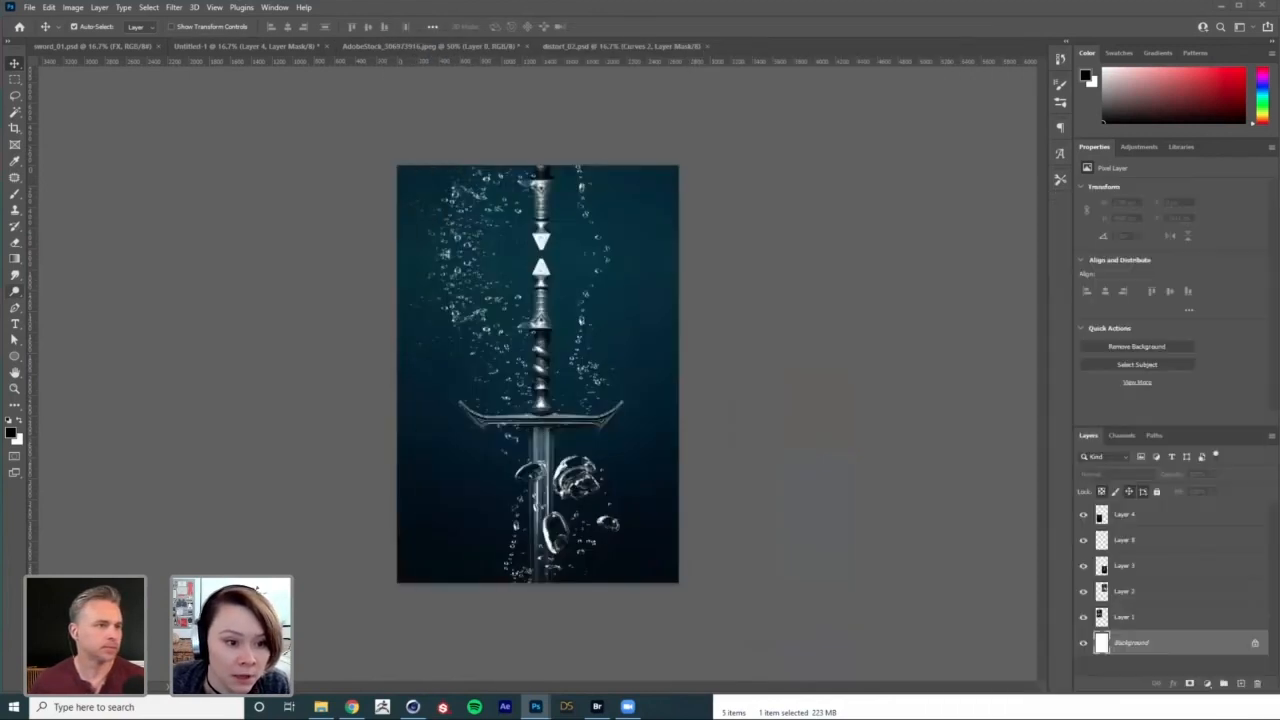
pyautogui.moveTo(784, 342)
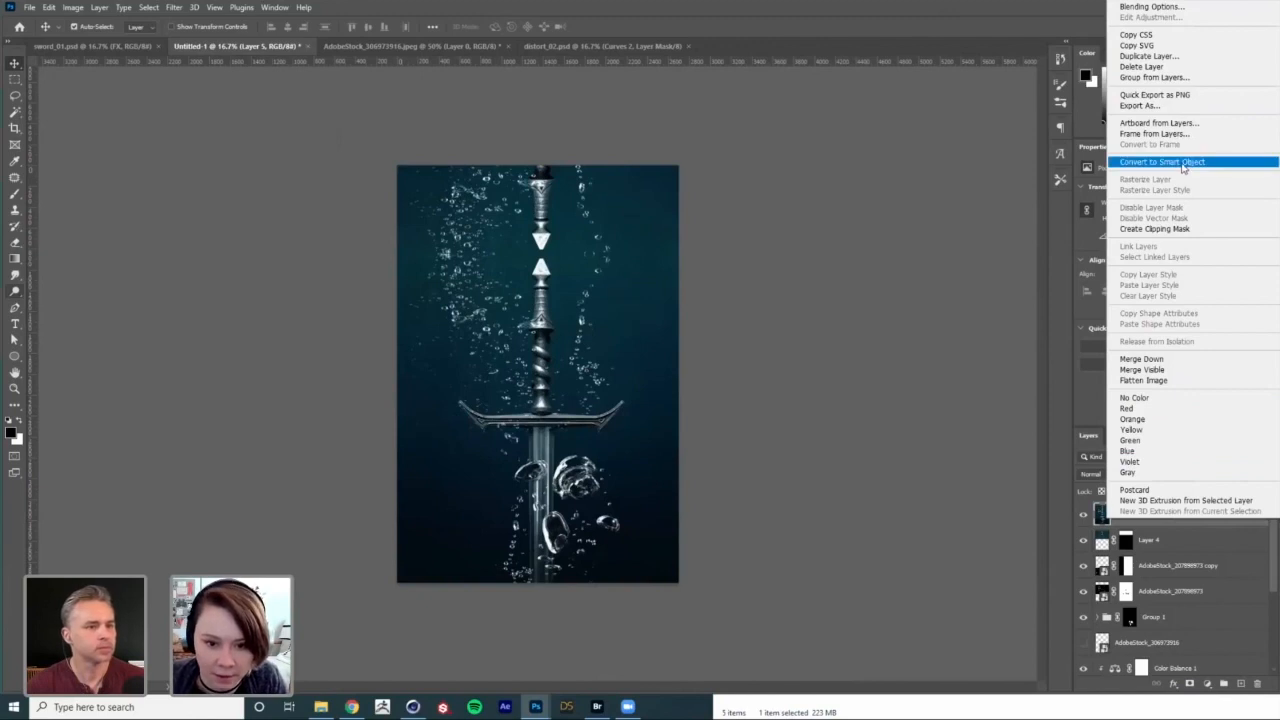
# Step: Convert the reflection to a smart object and apply Displace with default scale using distort_02.psd
pyautogui.click(1160, 160)
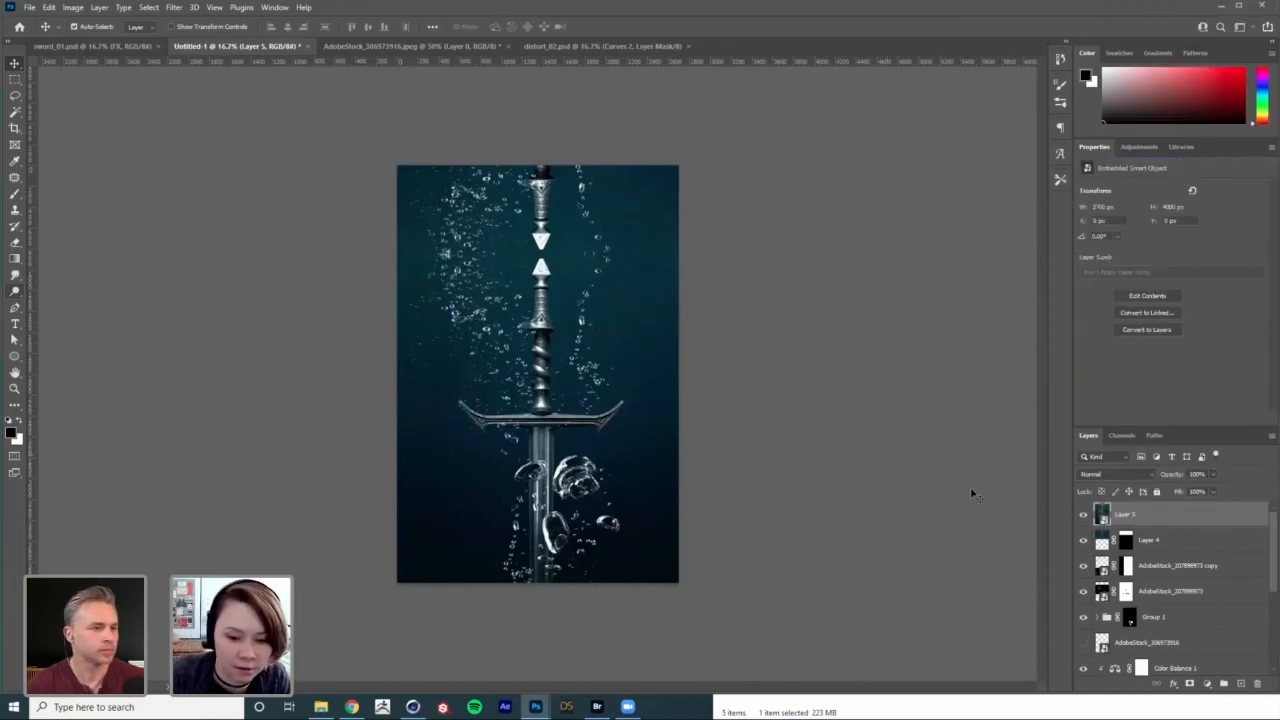
pyautogui.click(172, 8)
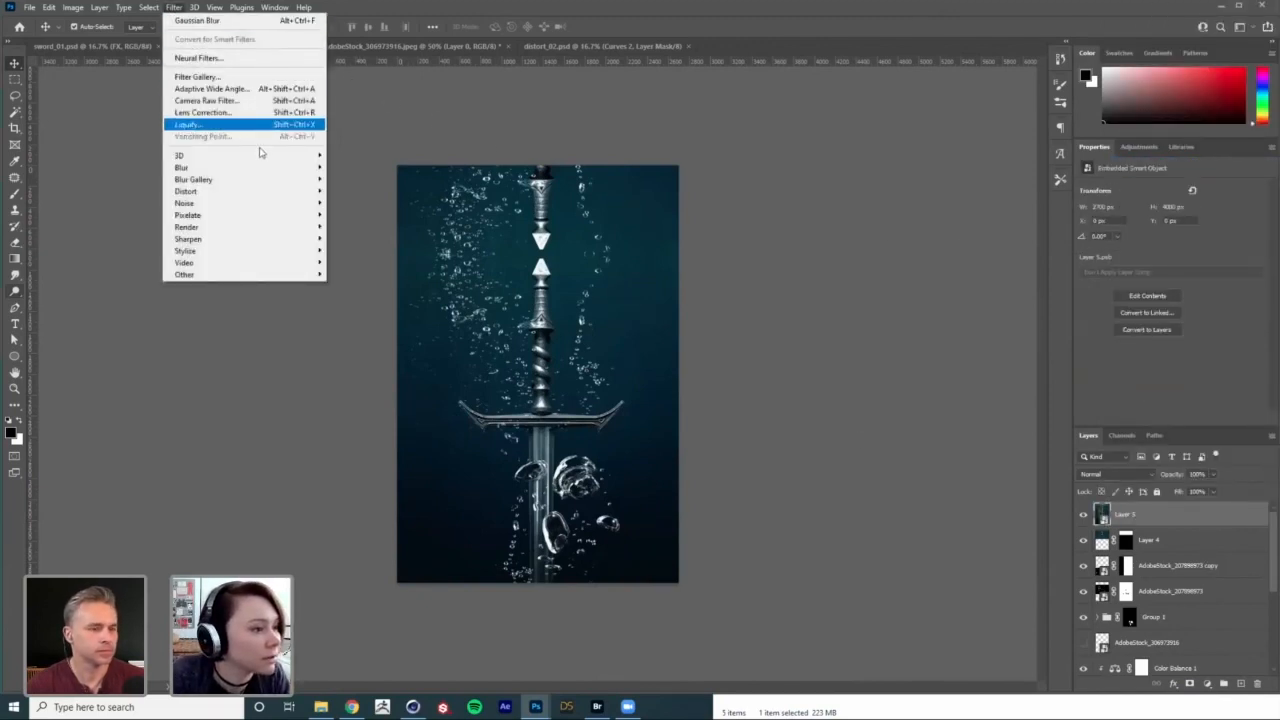
pyautogui.moveTo(186, 192)
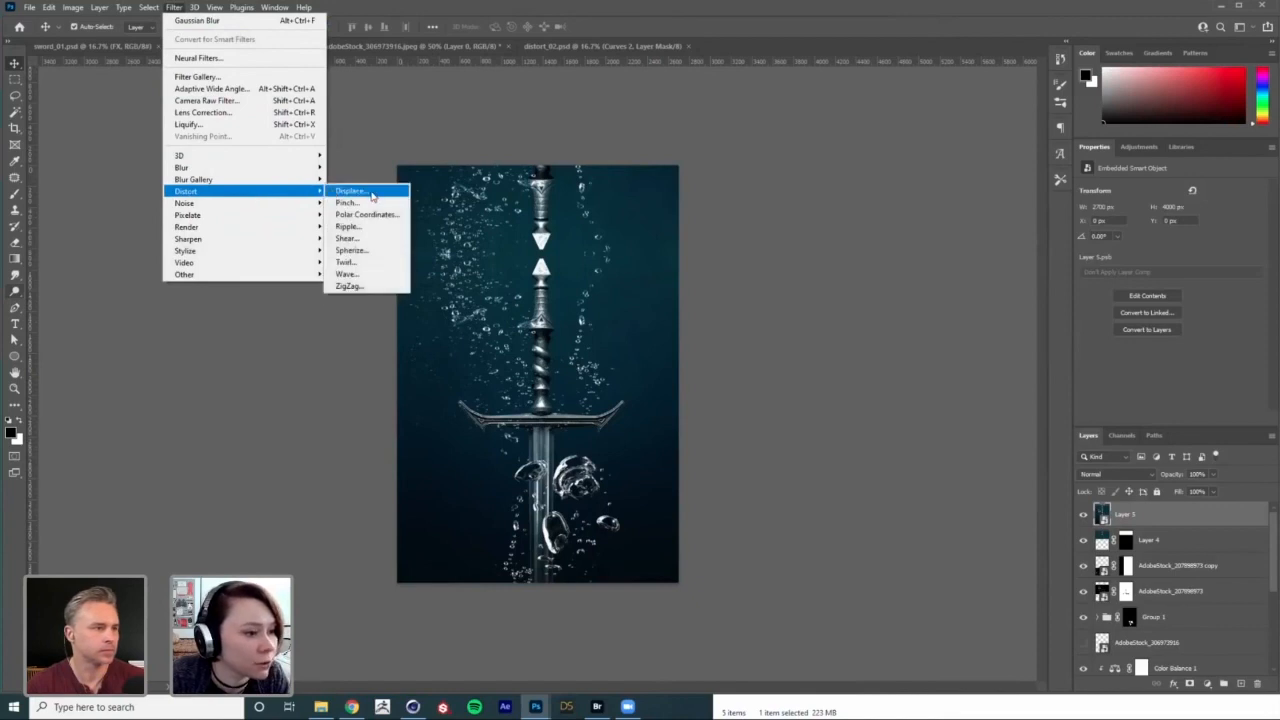
pyautogui.click(348, 192)
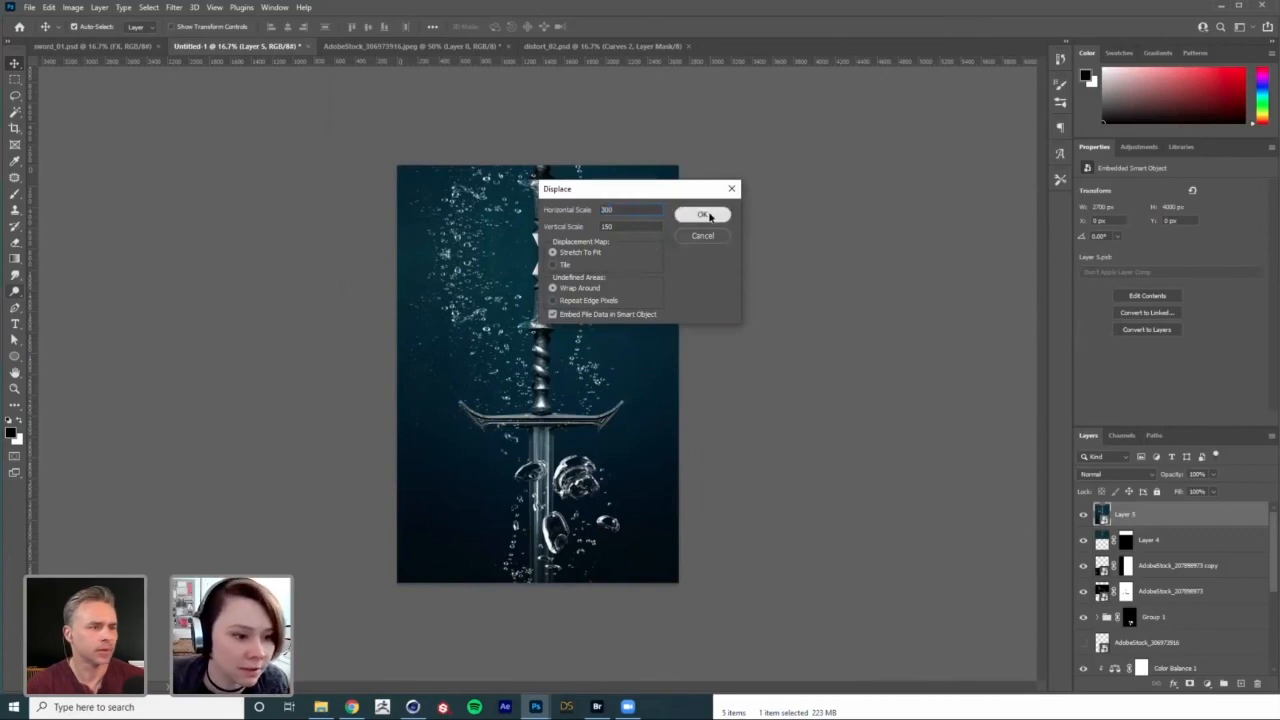
pyautogui.click(704, 214)
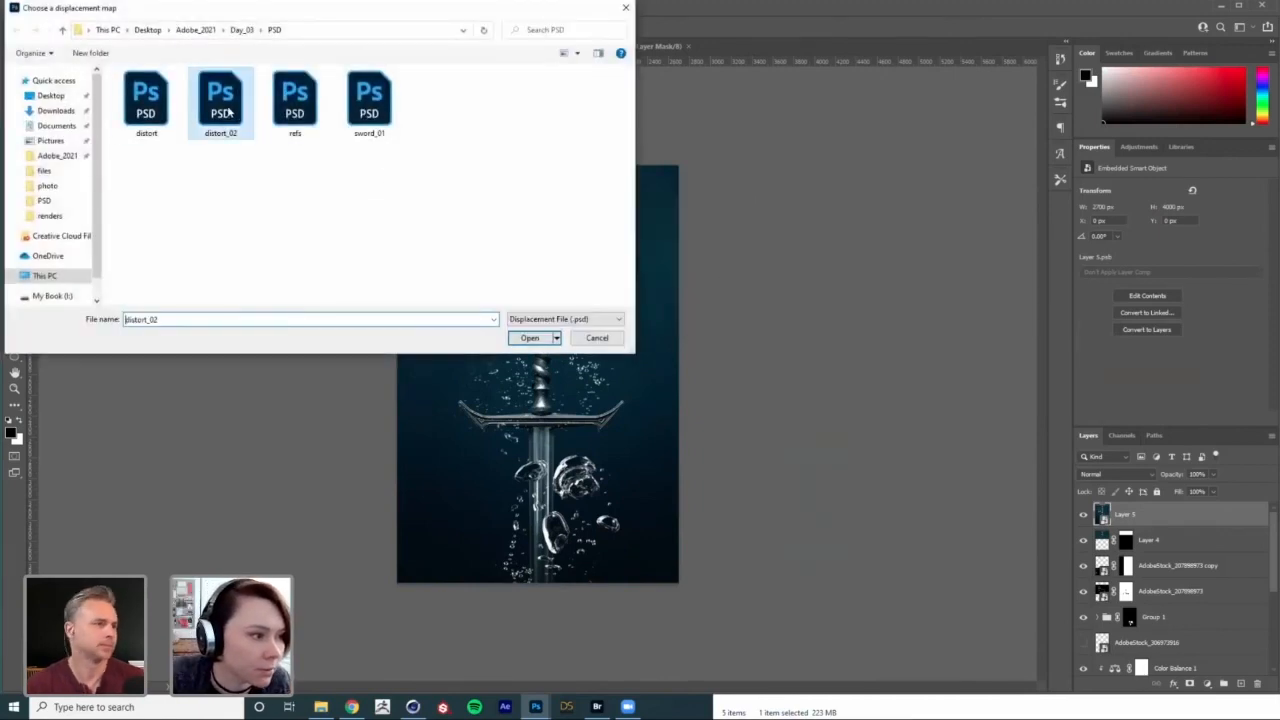
pyautogui.click(528, 336)
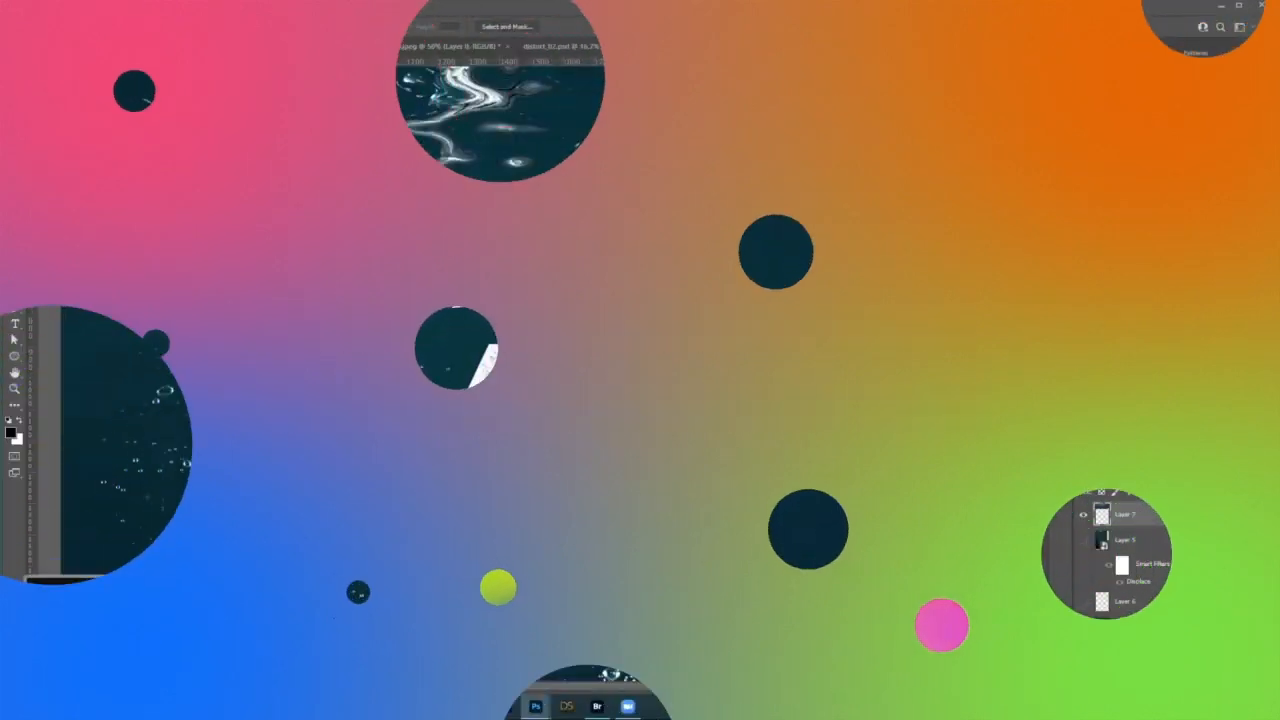
# Step: Liquify the reflection, forward-warping the ripple streak above the sword tip
pyautogui.click(172, 8)
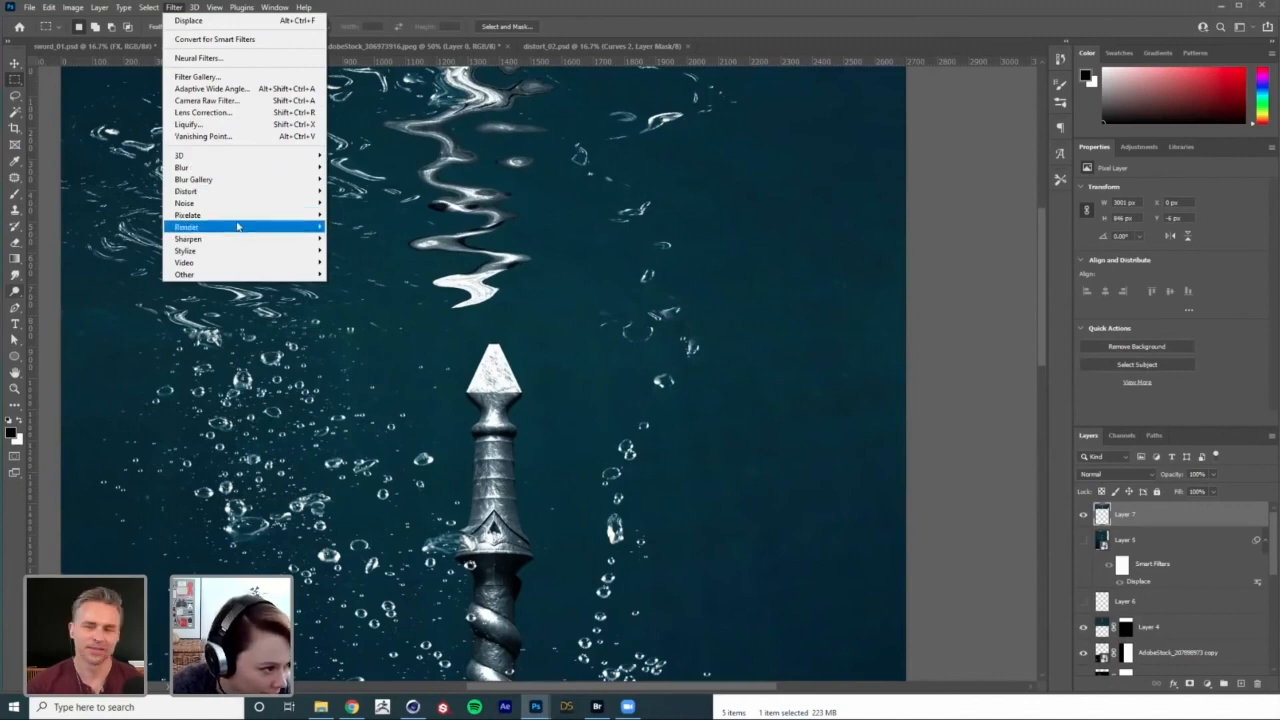
pyautogui.moveTo(188, 124)
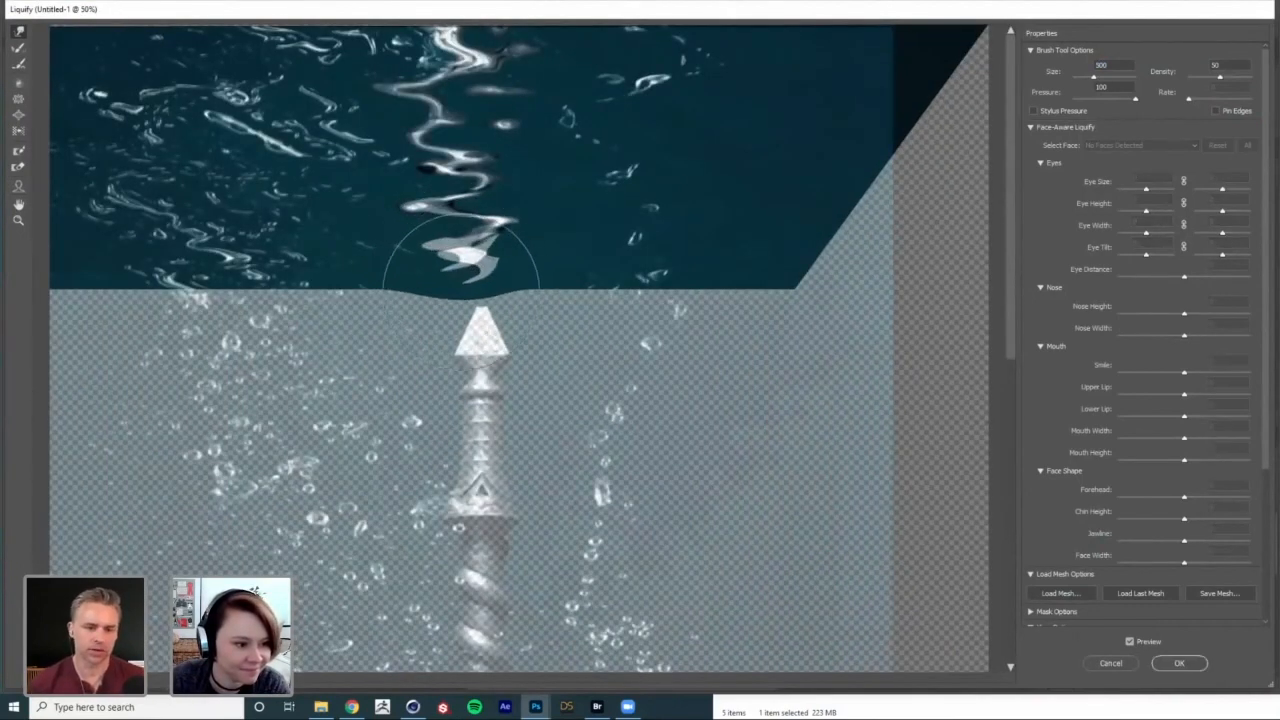
pyautogui.moveTo(470, 260); pyautogui.dragTo(440, 250)
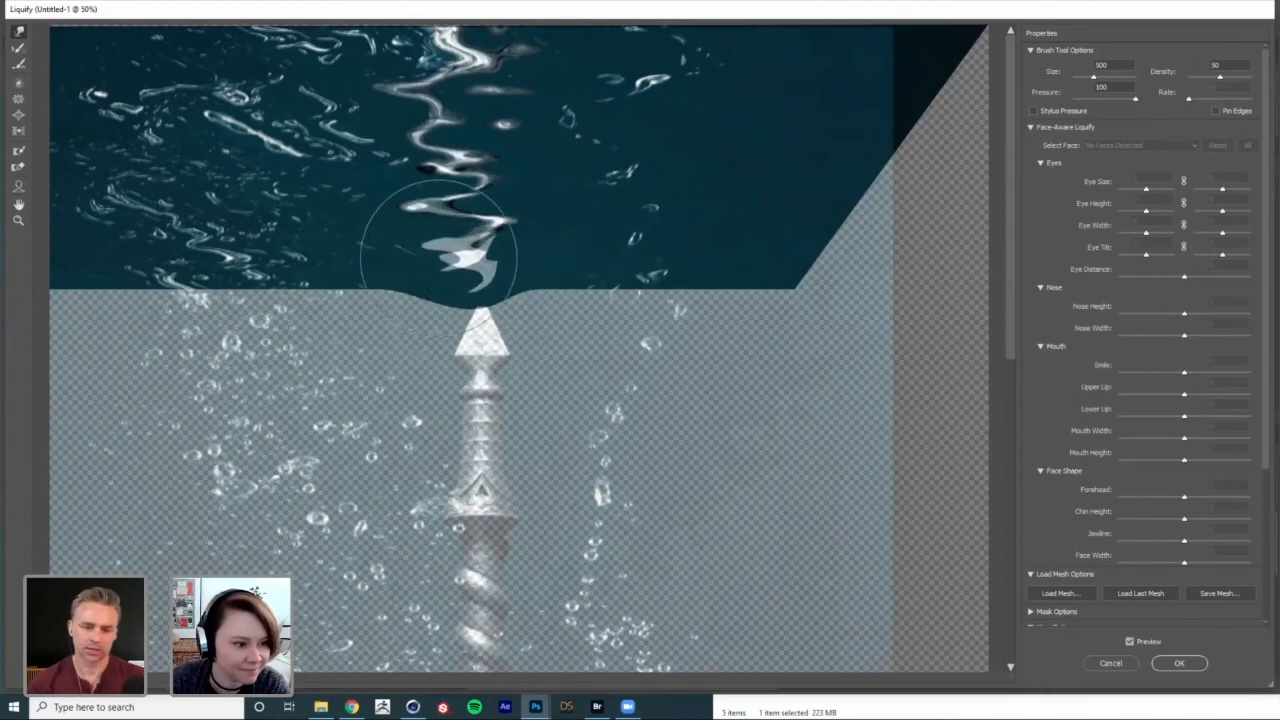
pyautogui.moveTo(440, 250); pyautogui.dragTo(504, 230)
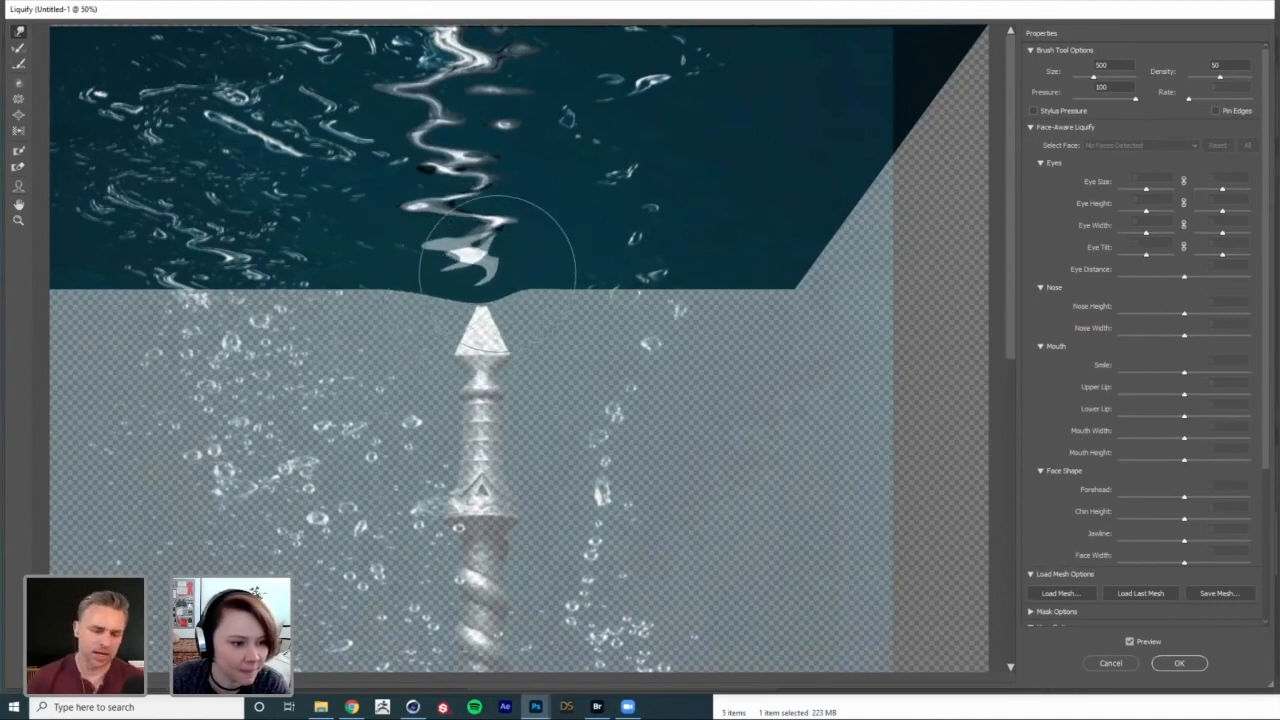